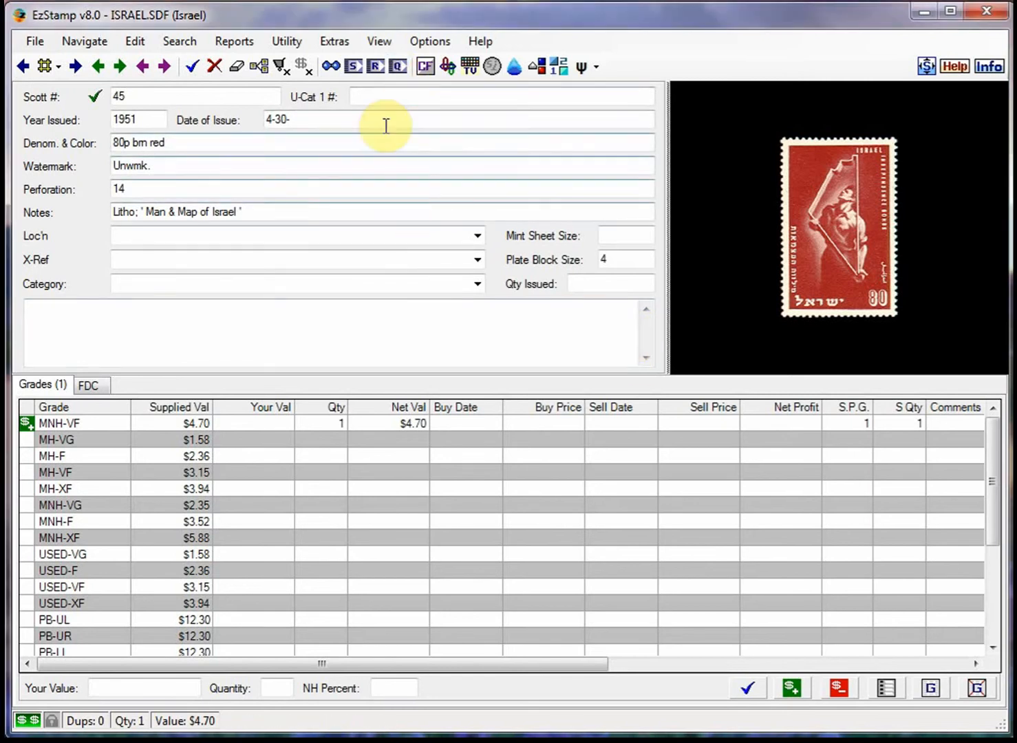
- Show the Quick Stats report: six Israel stamps, 11 items, $1,069.10 mint value
{"action": "left_click", "coordinate": [550, 512]}
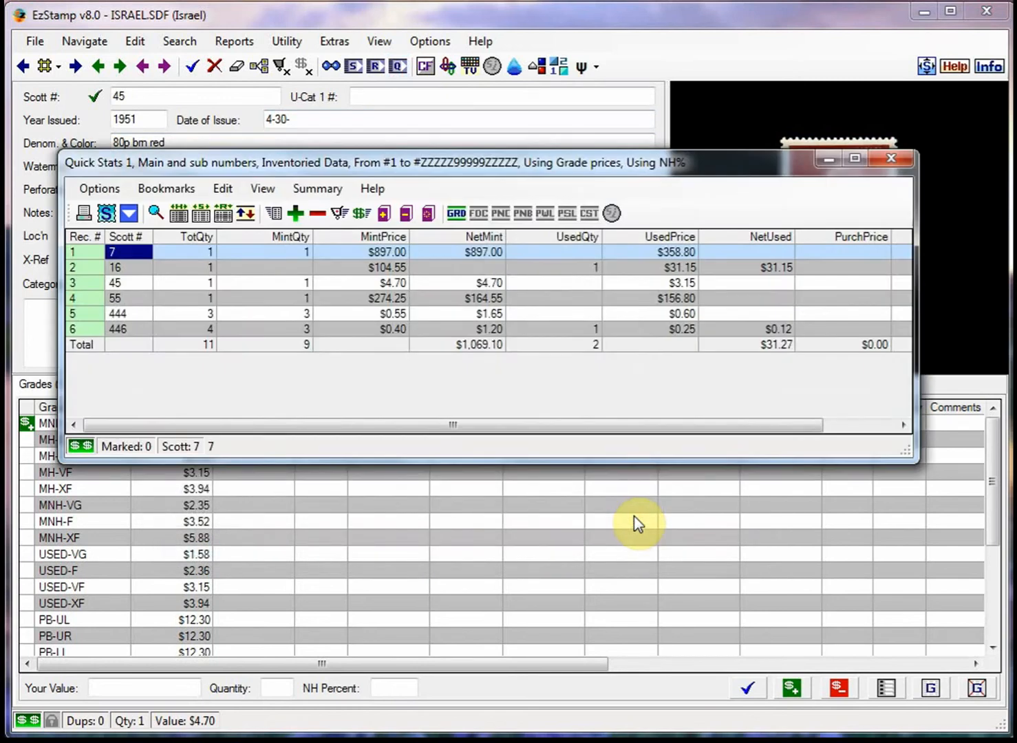
{"action": "mouse_move", "coordinate": [542, 318]}
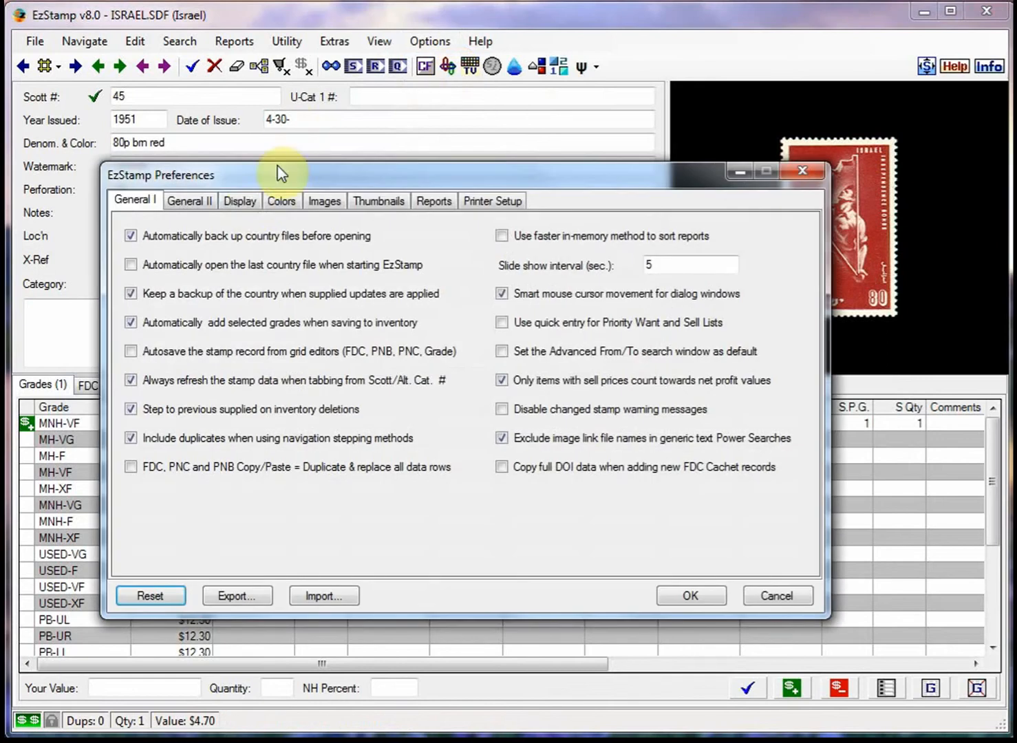
- Enable coloured high currency values with a 250.0 minimum on the Display tab, and save preferences
{"action": "left_click", "coordinate": [240, 200]}
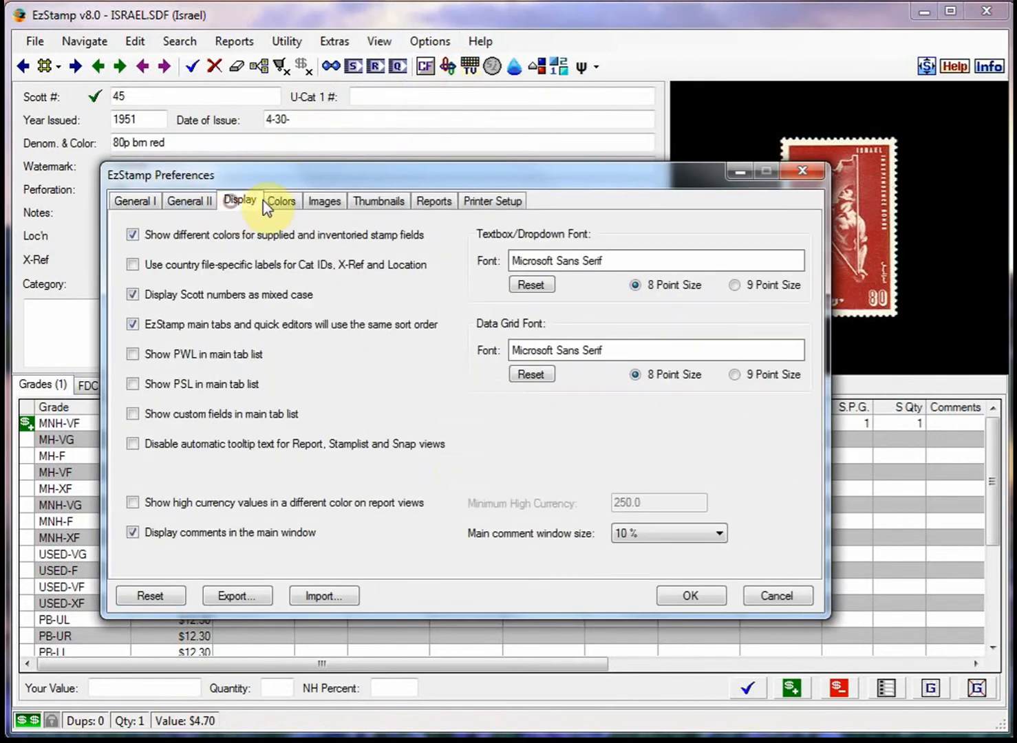
{"action": "left_click", "coordinate": [133, 502]}
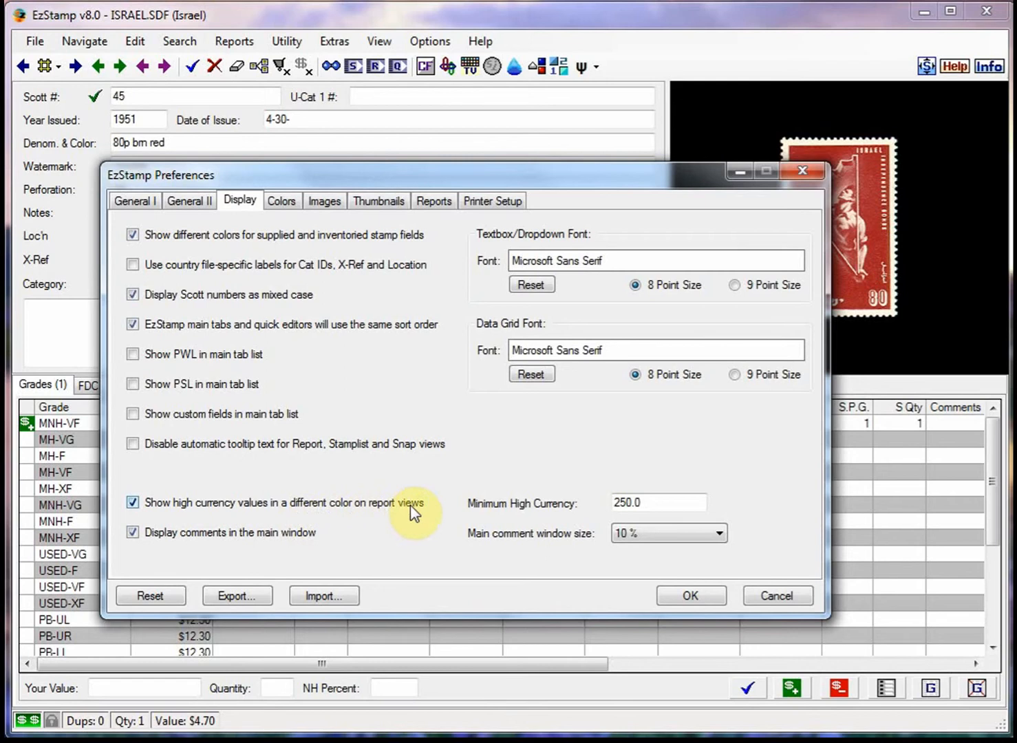
{"action": "left_click", "coordinate": [656, 502]}
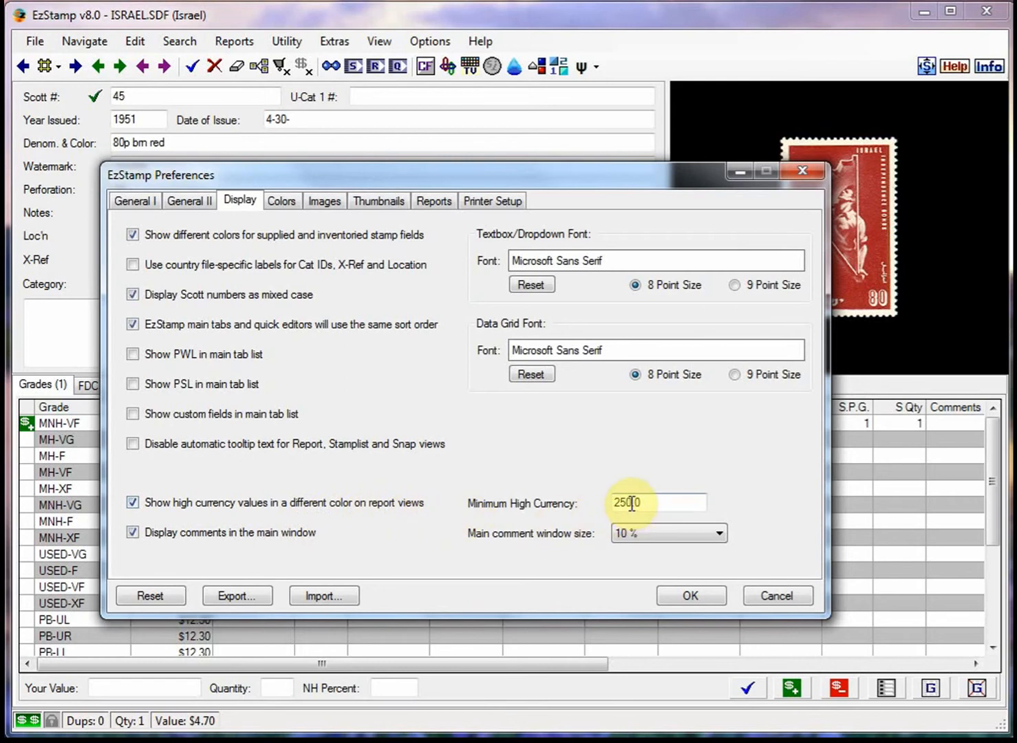
{"action": "type", "text": "250.0"}
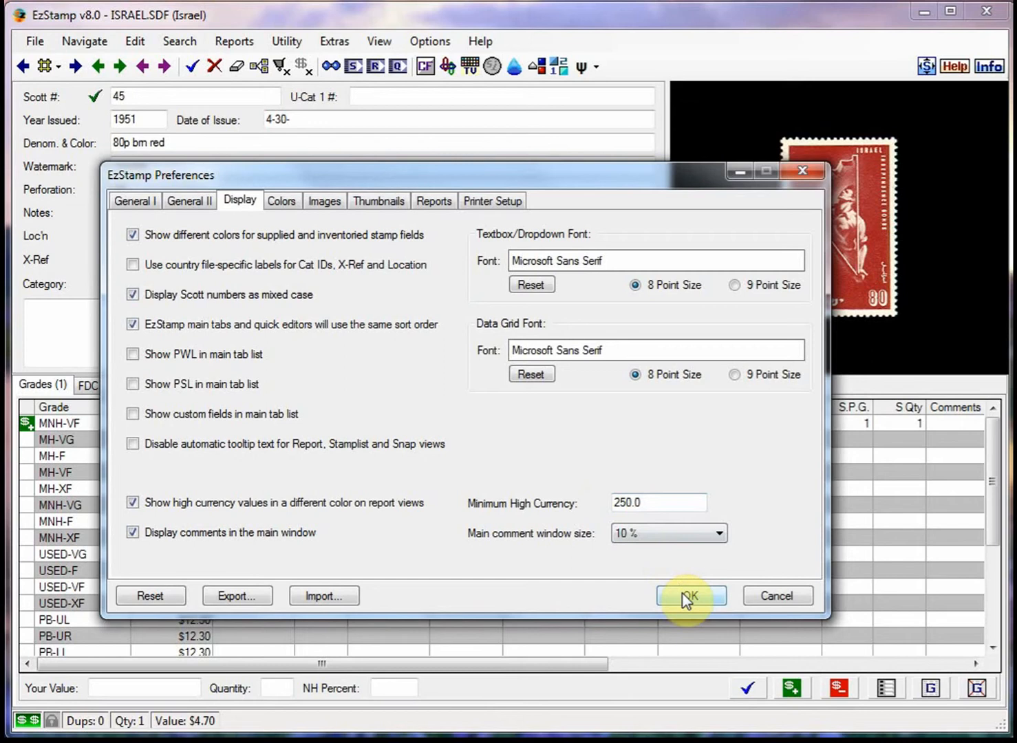
{"action": "left_click", "coordinate": [281, 200]}
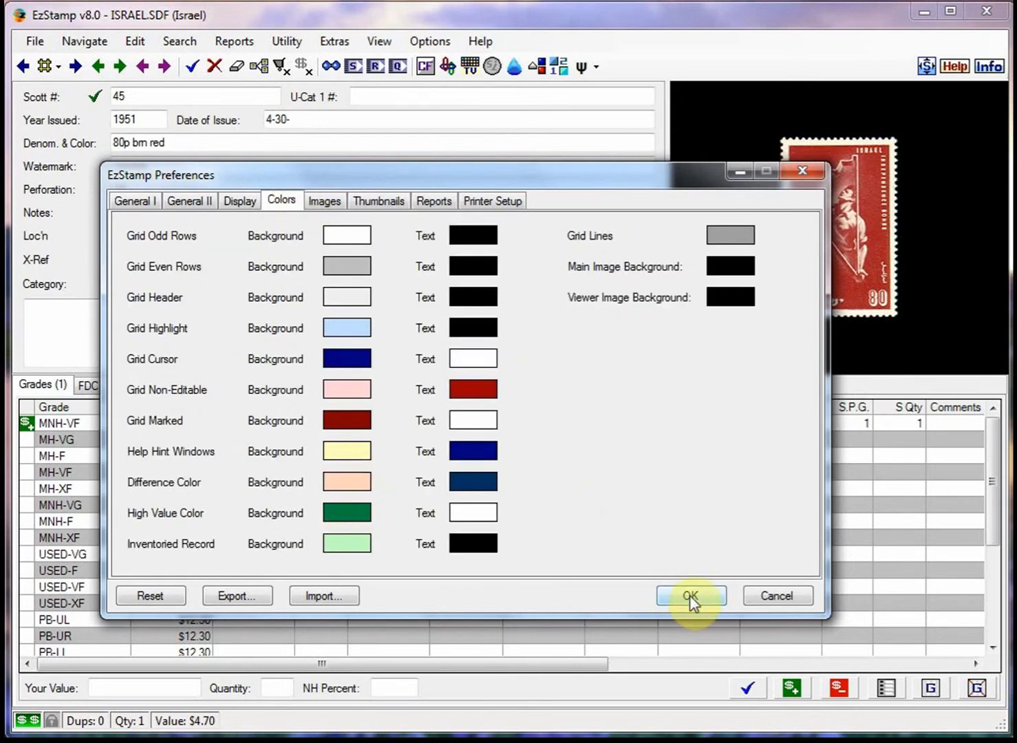
{"action": "left_click", "coordinate": [690, 596]}
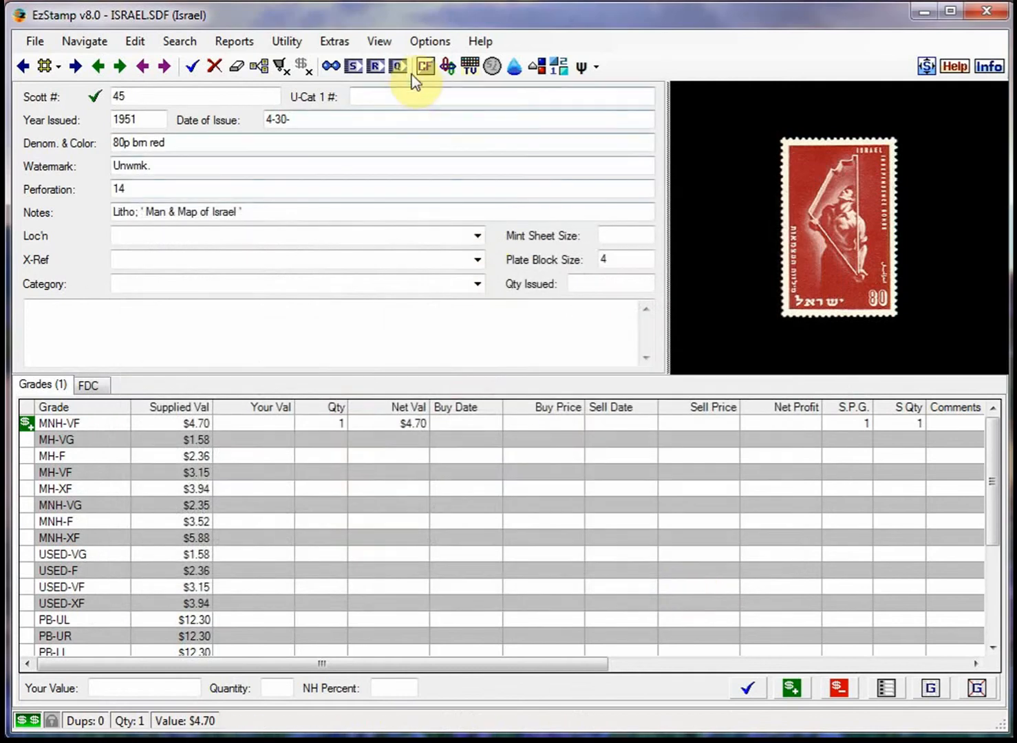
{"action": "left_click", "coordinate": [398, 66]}
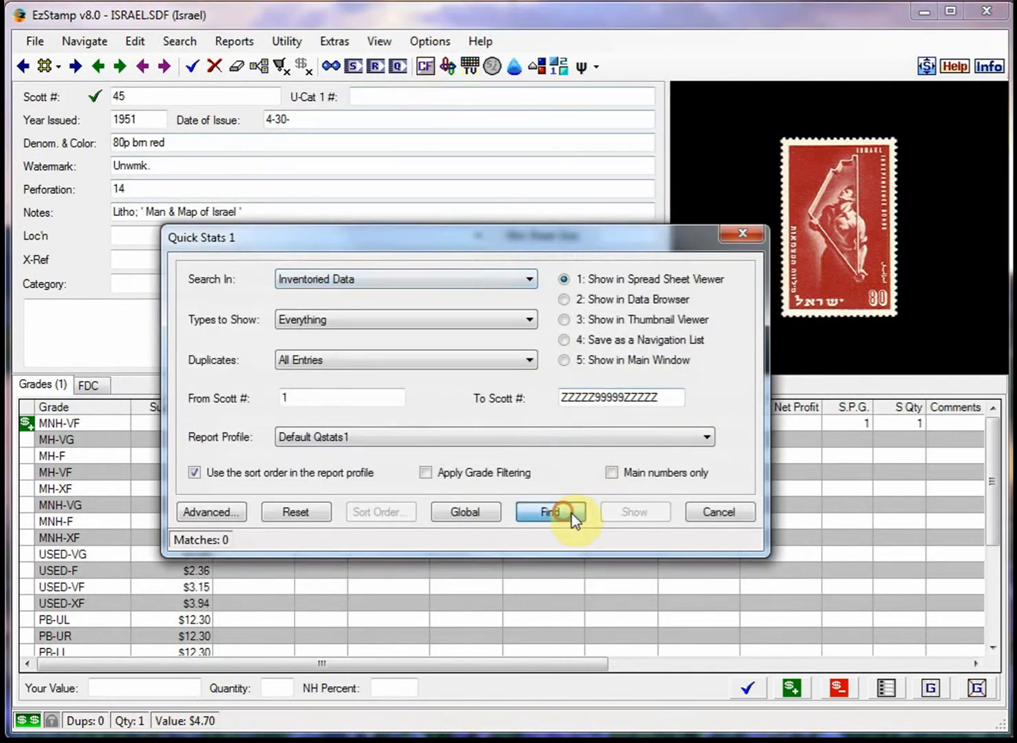
{"action": "left_click", "coordinate": [550, 512]}
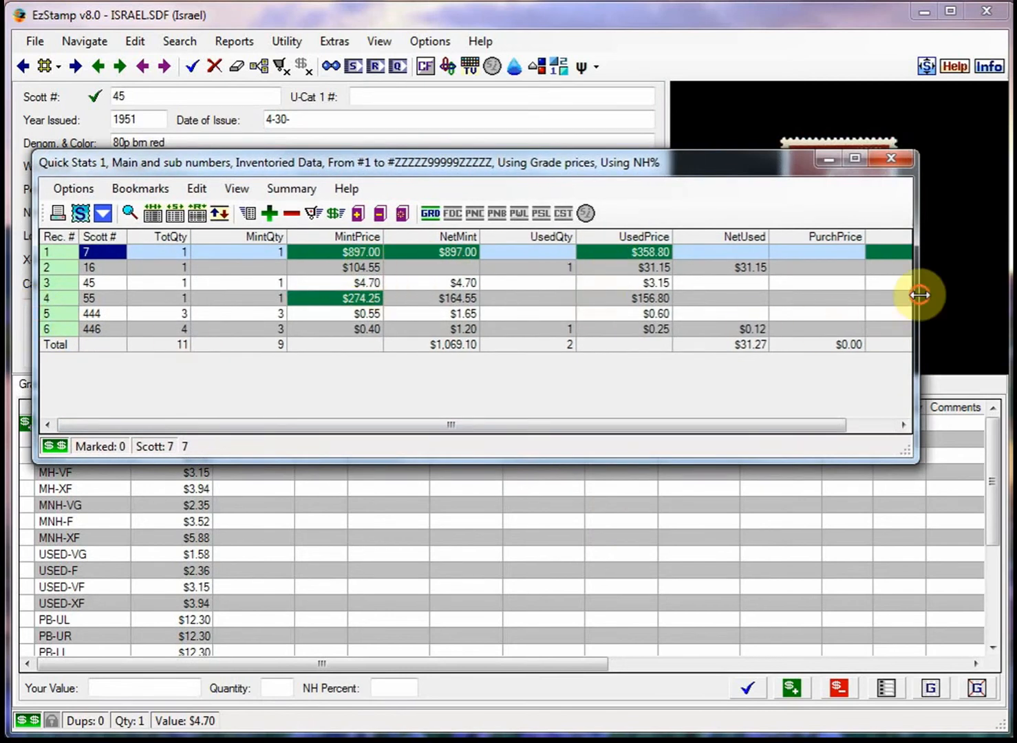
{"action": "left_click_drag", "start_coordinate": [919, 295], "coordinate": [970, 296]}
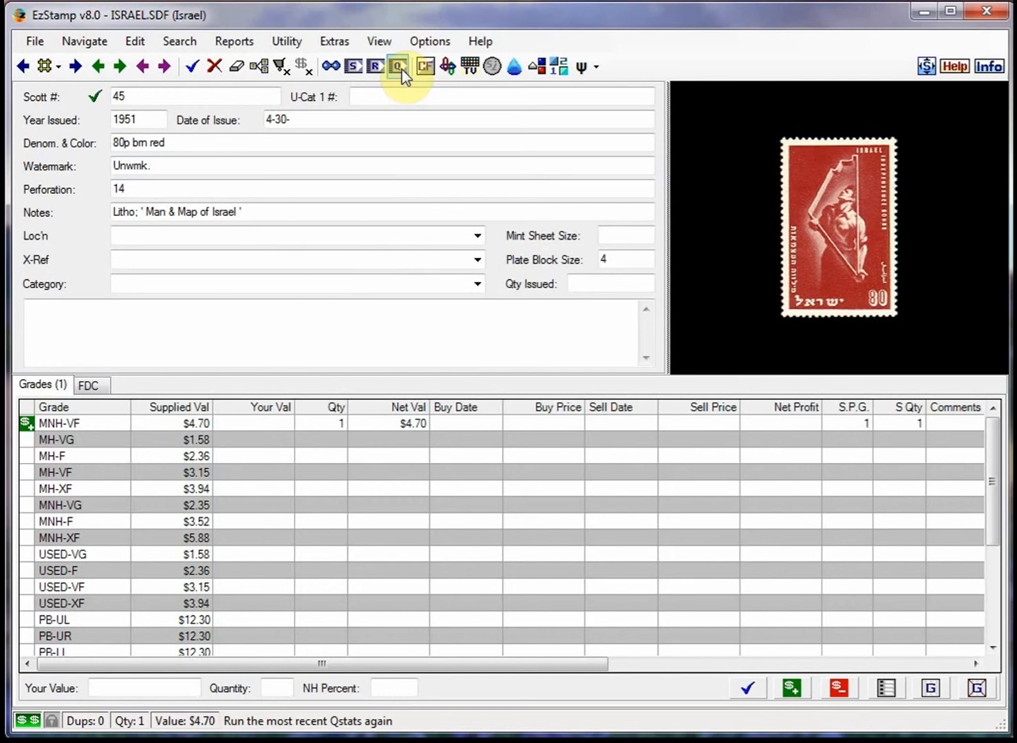
{"action": "left_click", "coordinate": [397, 66]}
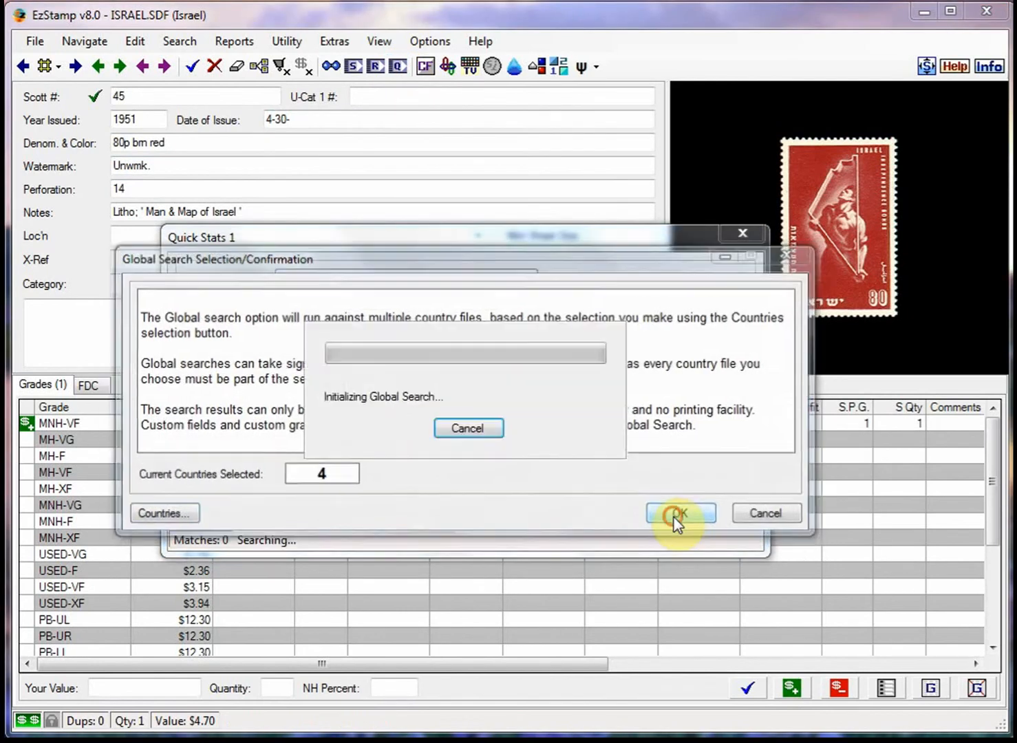
{"action": "left_click", "coordinate": [679, 513]}
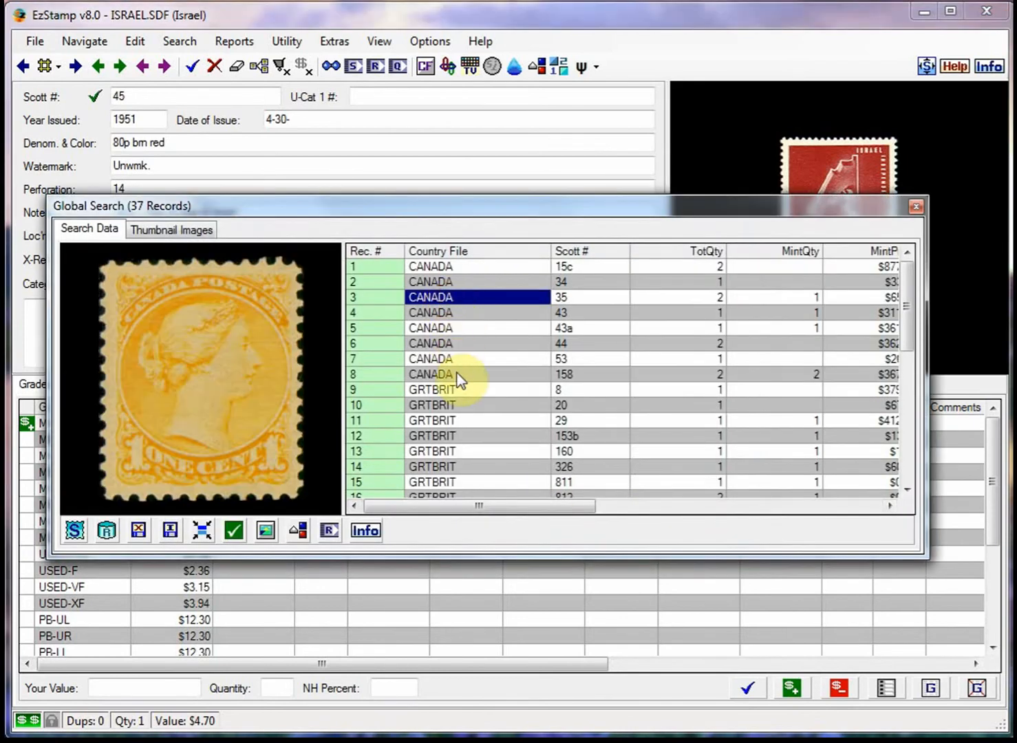
{"action": "mouse_move", "coordinate": [448, 420]}
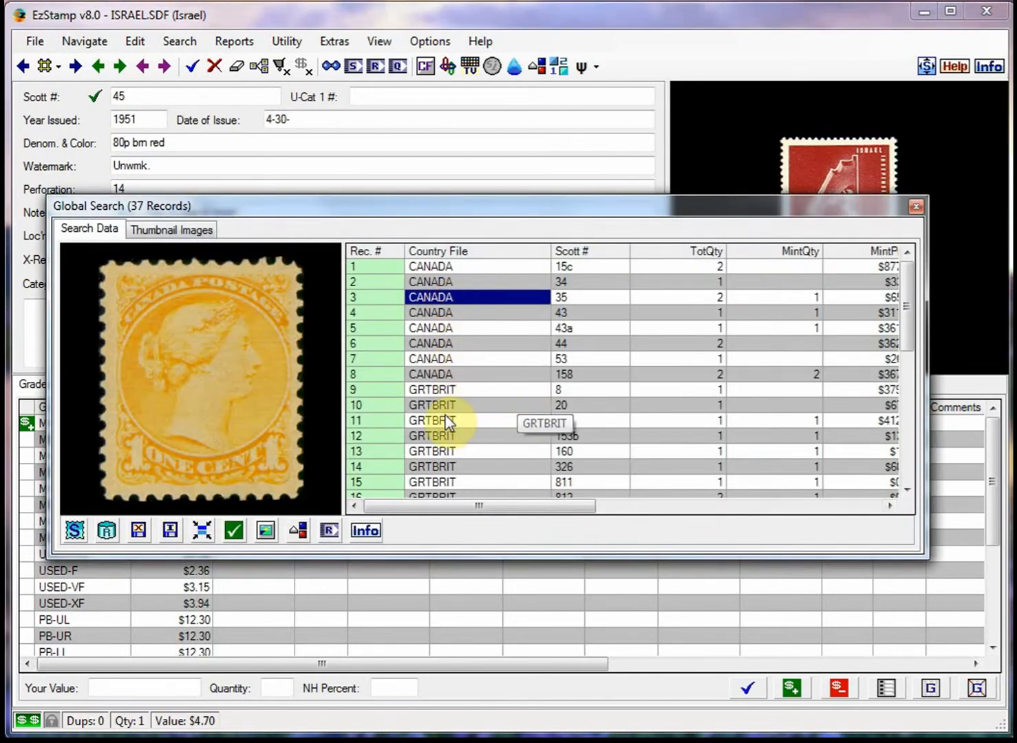
{"action": "scroll", "scroll_direction": "down", "scroll_amount": 3}
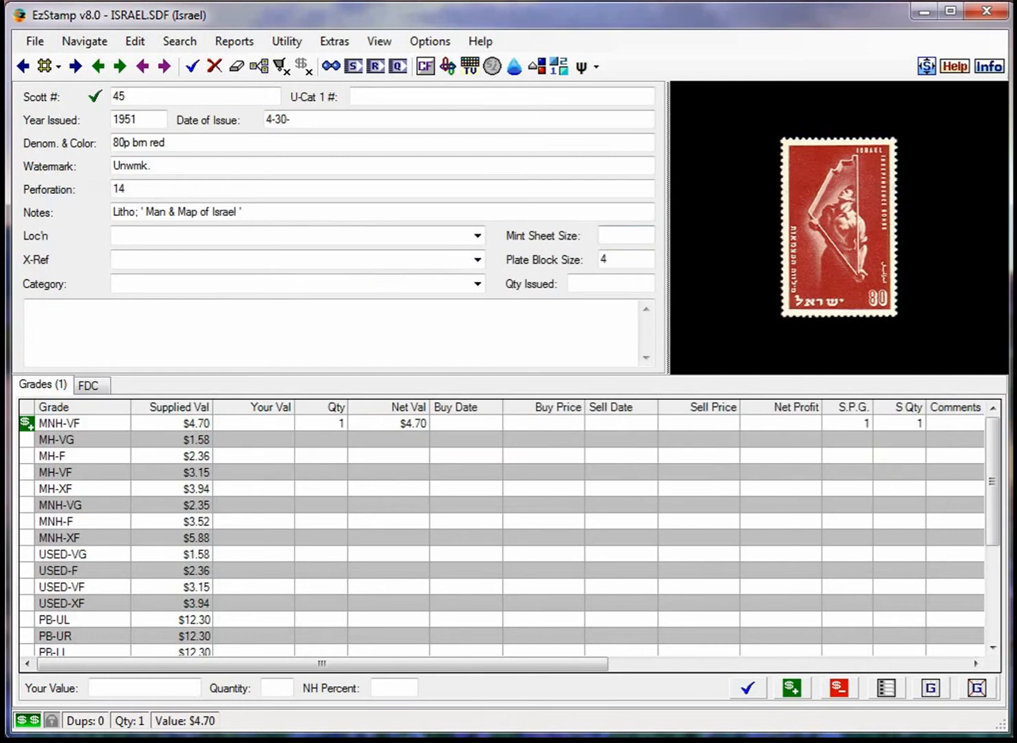
{"action": "mouse_move", "coordinate": [201, 425]}
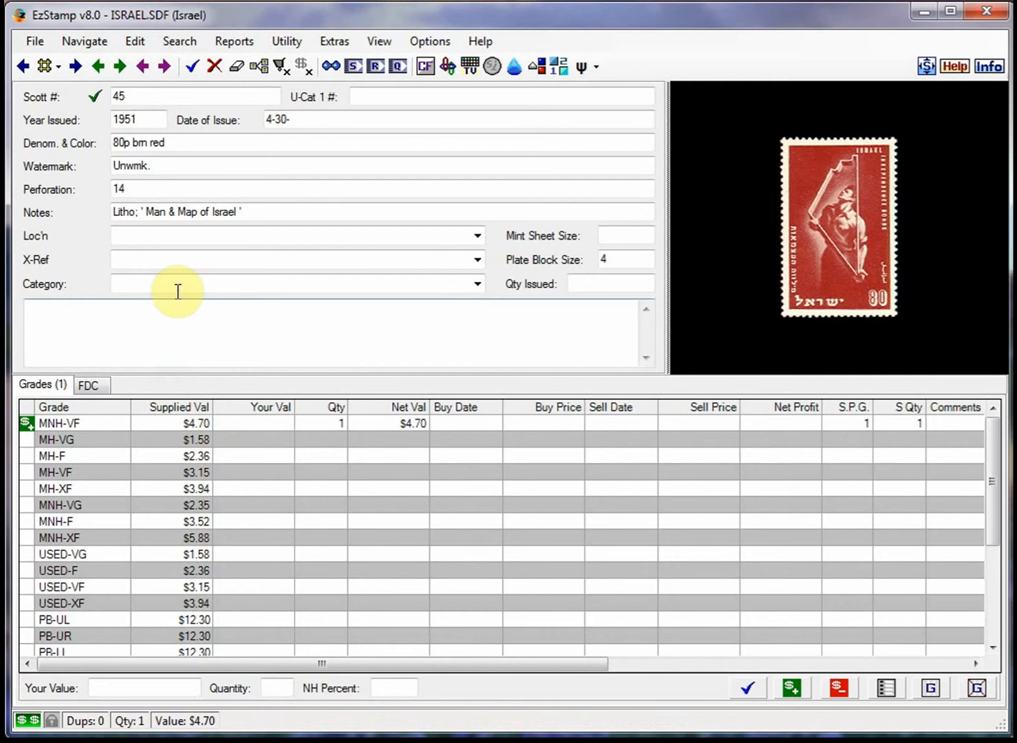
- Run a Power Search for supplied grade values between $25 and $500
{"action": "left_click", "coordinate": [179, 41]}
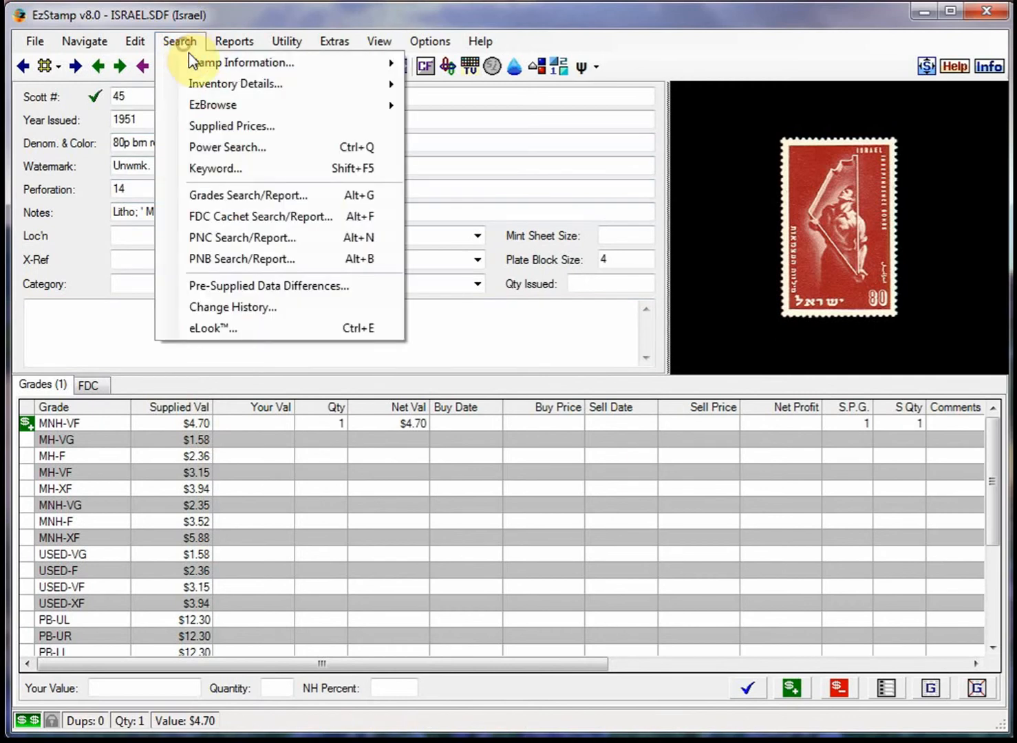
{"action": "left_click", "coordinate": [227, 147]}
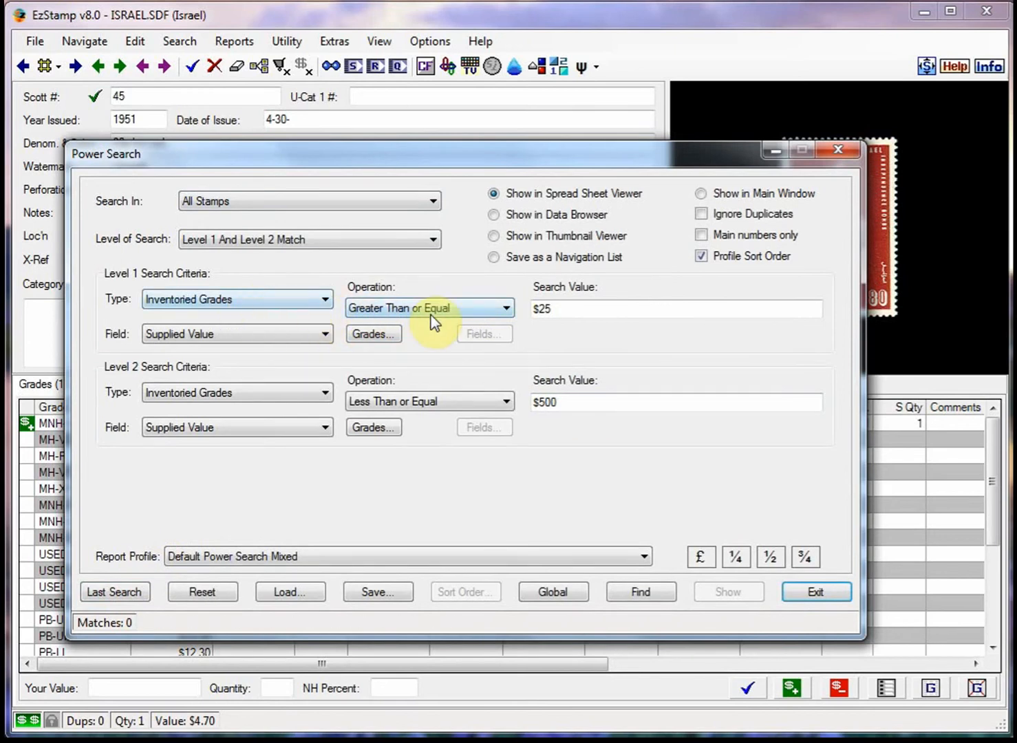
{"action": "mouse_move", "coordinate": [354, 384]}
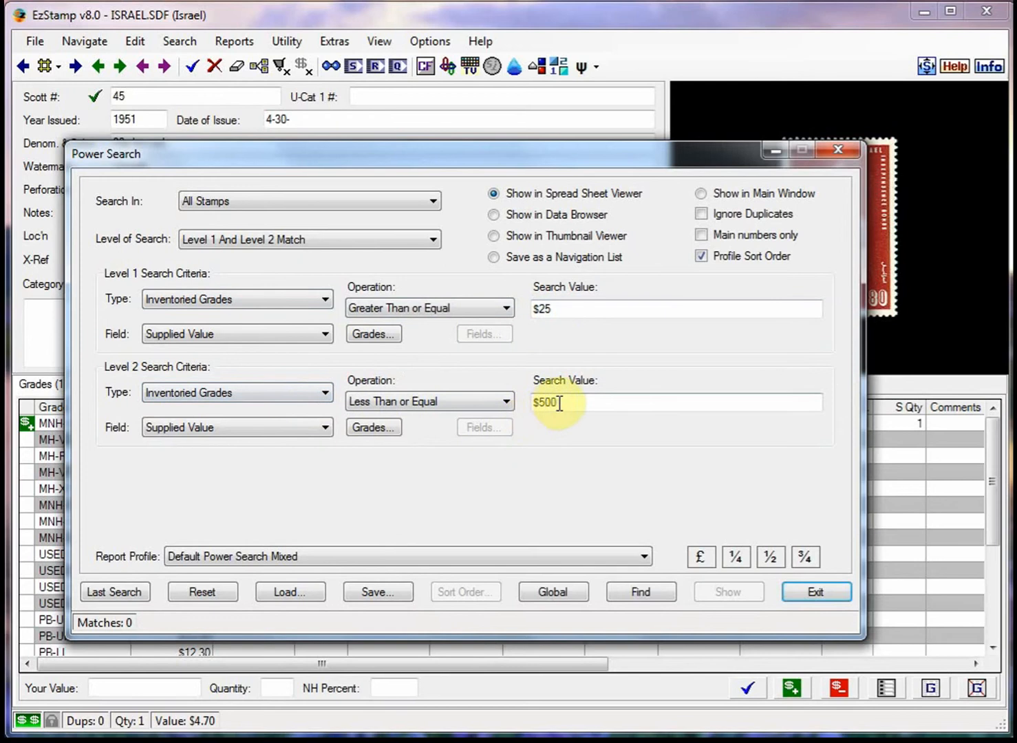
{"action": "mouse_move", "coordinate": [615, 509]}
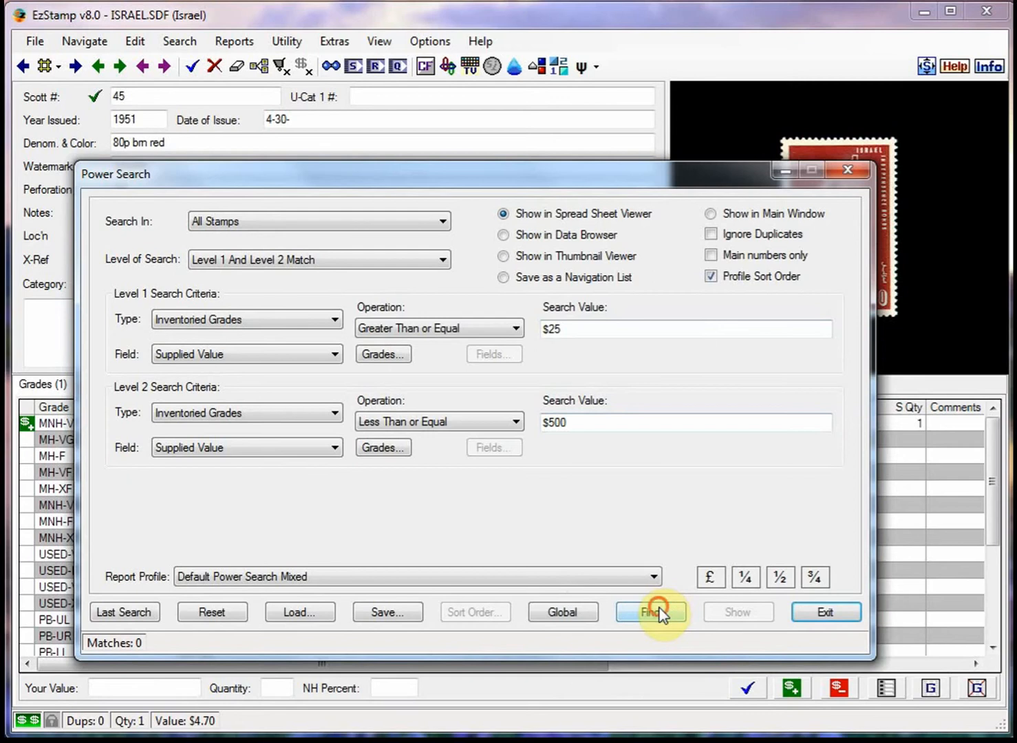
{"action": "left_click", "coordinate": [650, 611]}
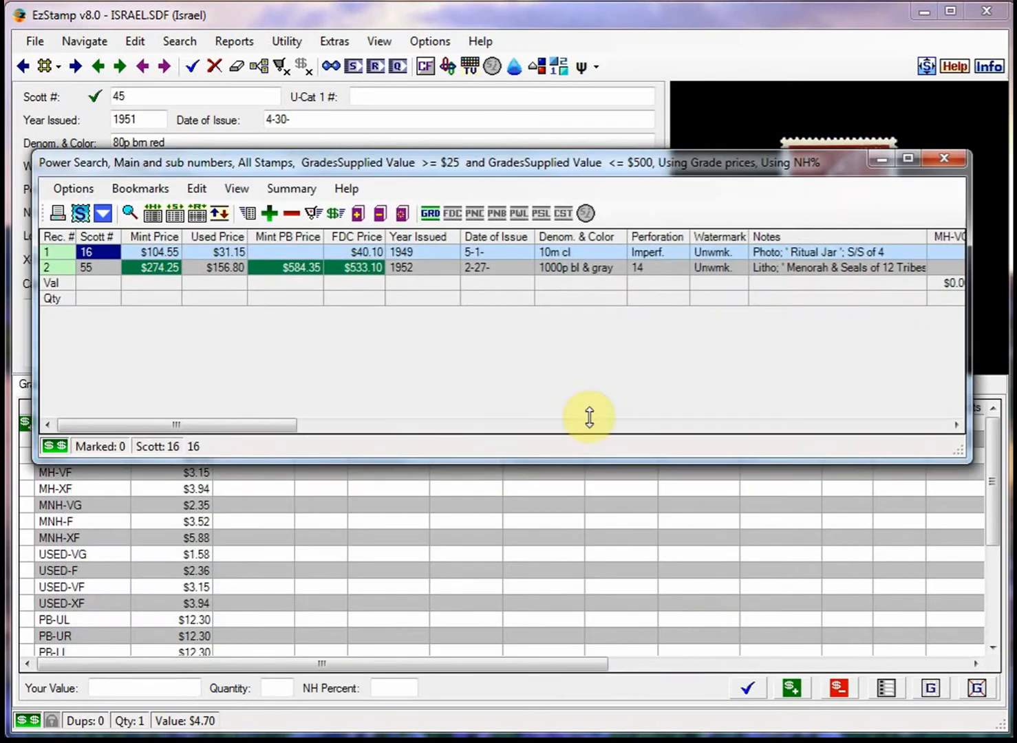
{"action": "mouse_move", "coordinate": [946, 160]}
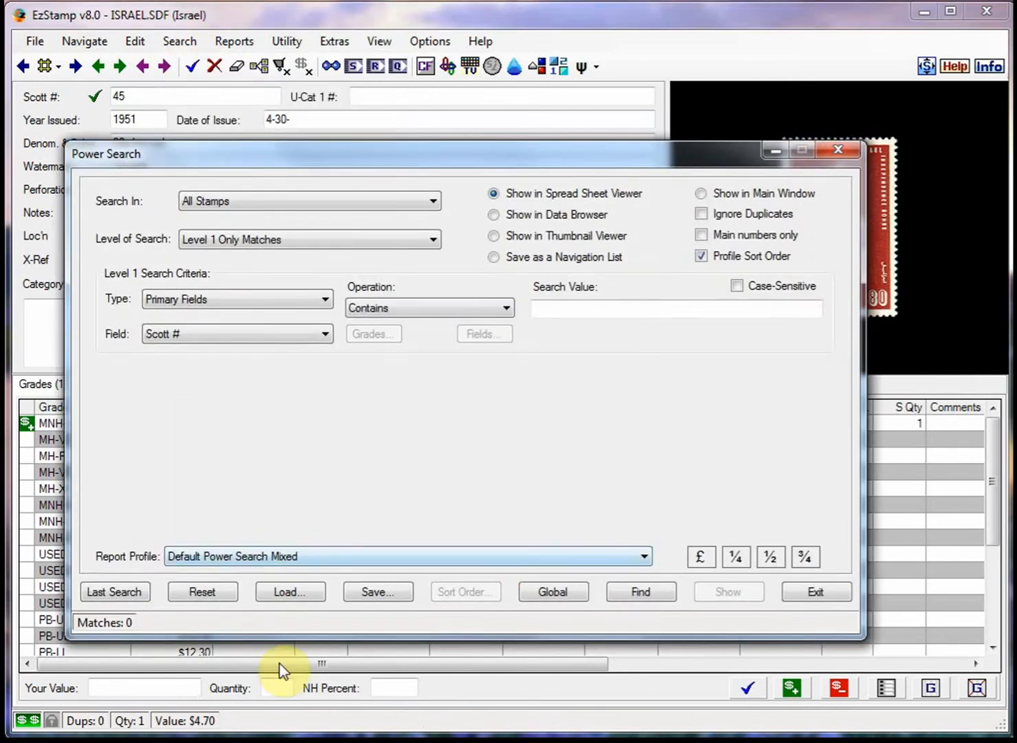
- Run the $25–$500 search across four countries and preview stamp images and thumbnails
{"action": "left_click", "coordinate": [552, 592]}
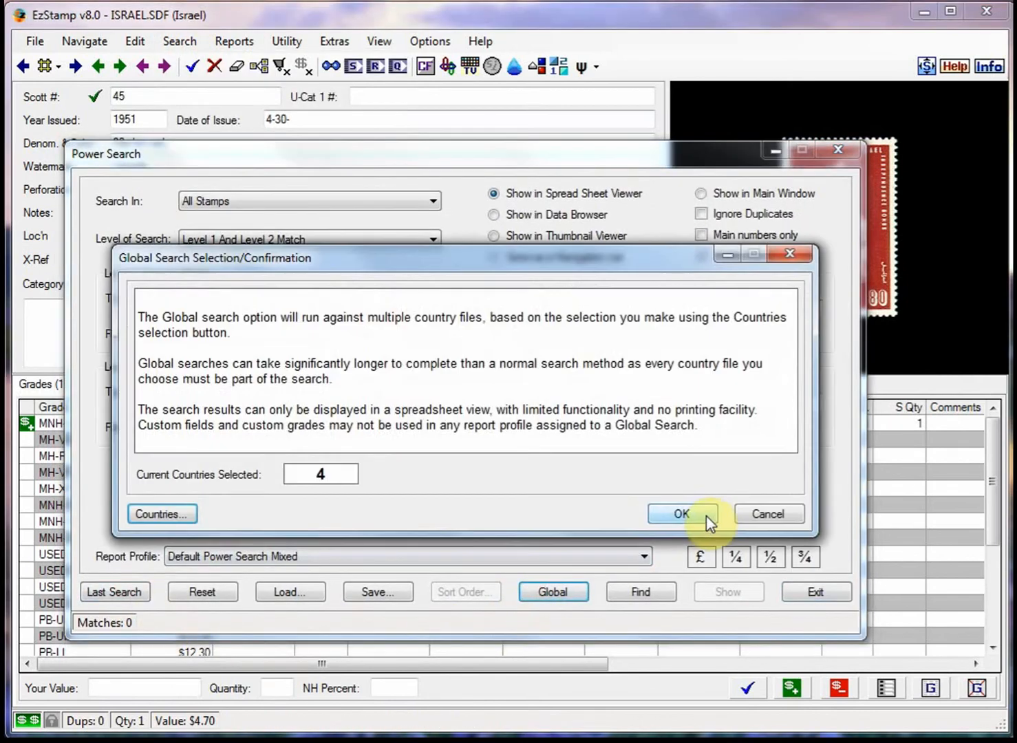
{"action": "left_click", "coordinate": [682, 514]}
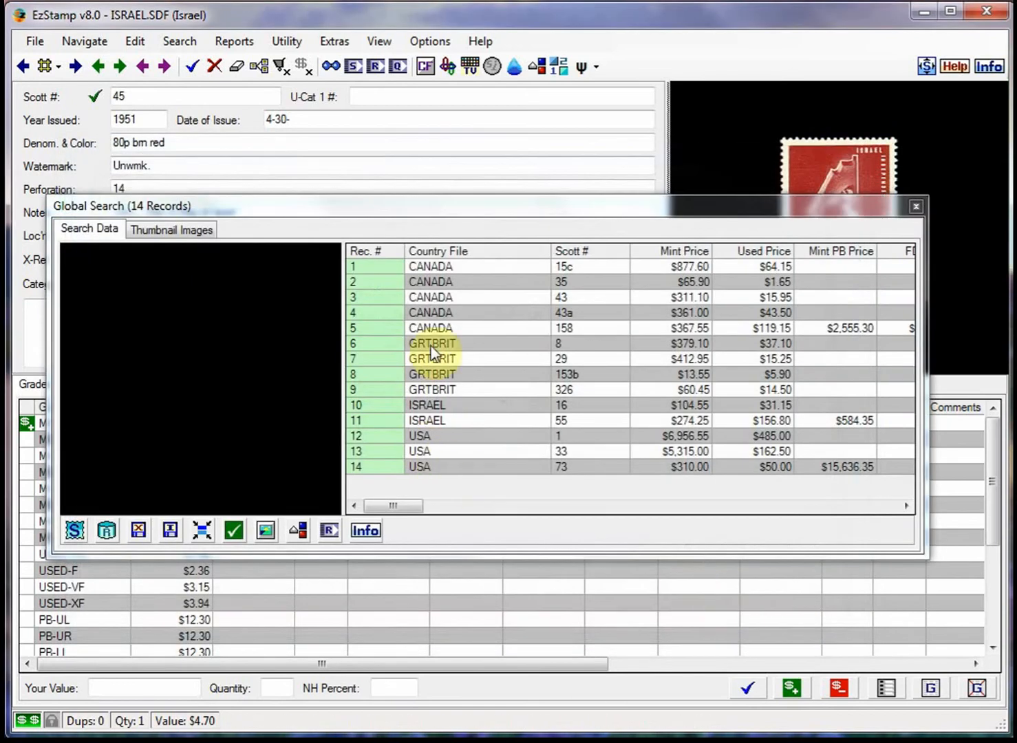
{"action": "left_click", "coordinate": [431, 359]}
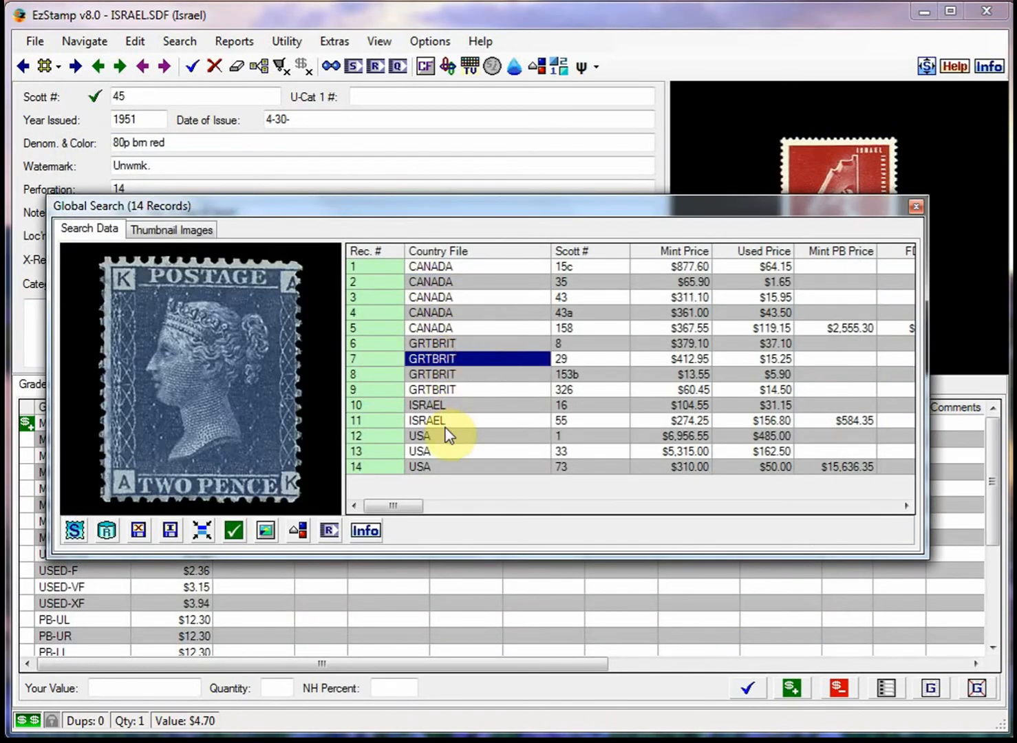
{"action": "left_click", "coordinate": [426, 420]}
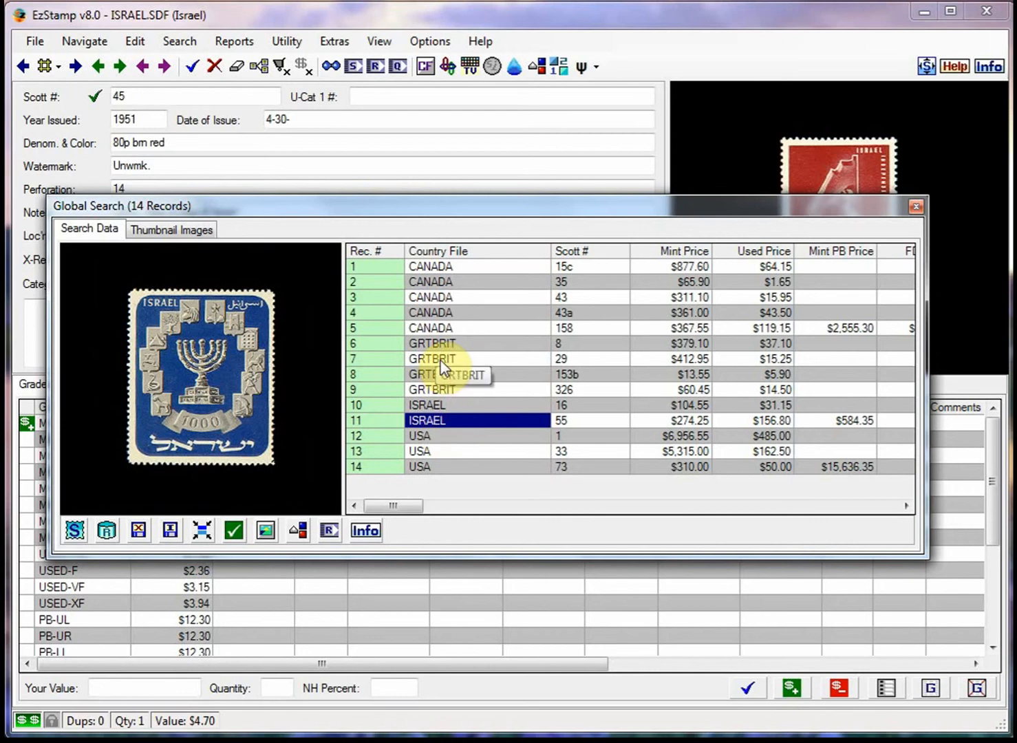
{"action": "mouse_move", "coordinate": [337, 306]}
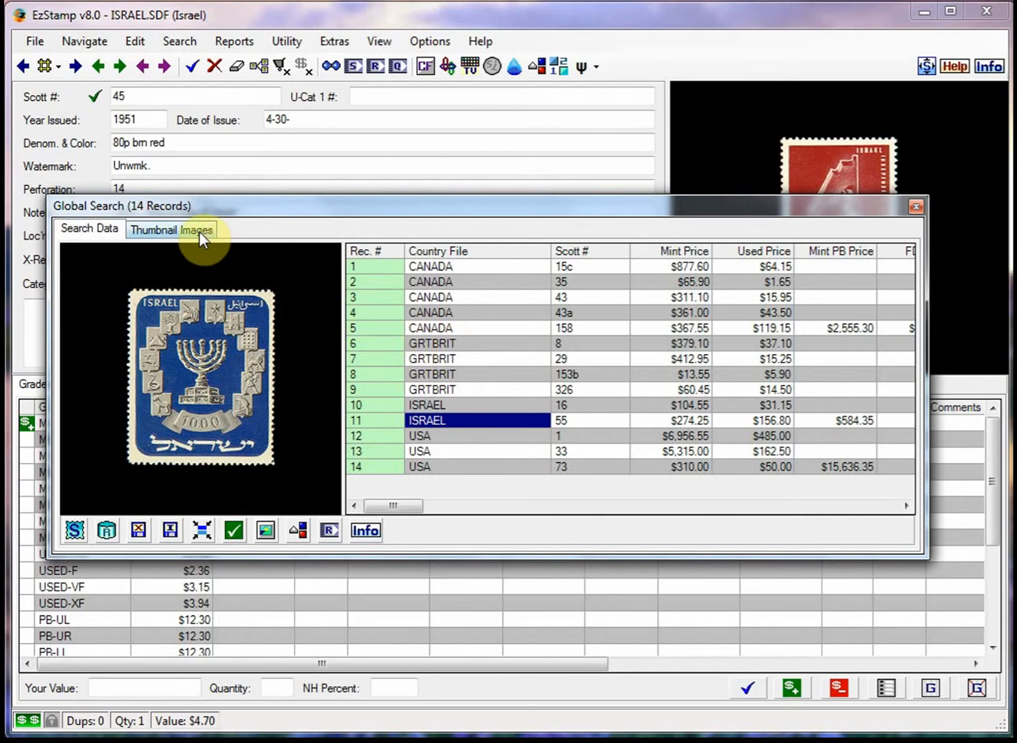
{"action": "left_click", "coordinate": [172, 230]}
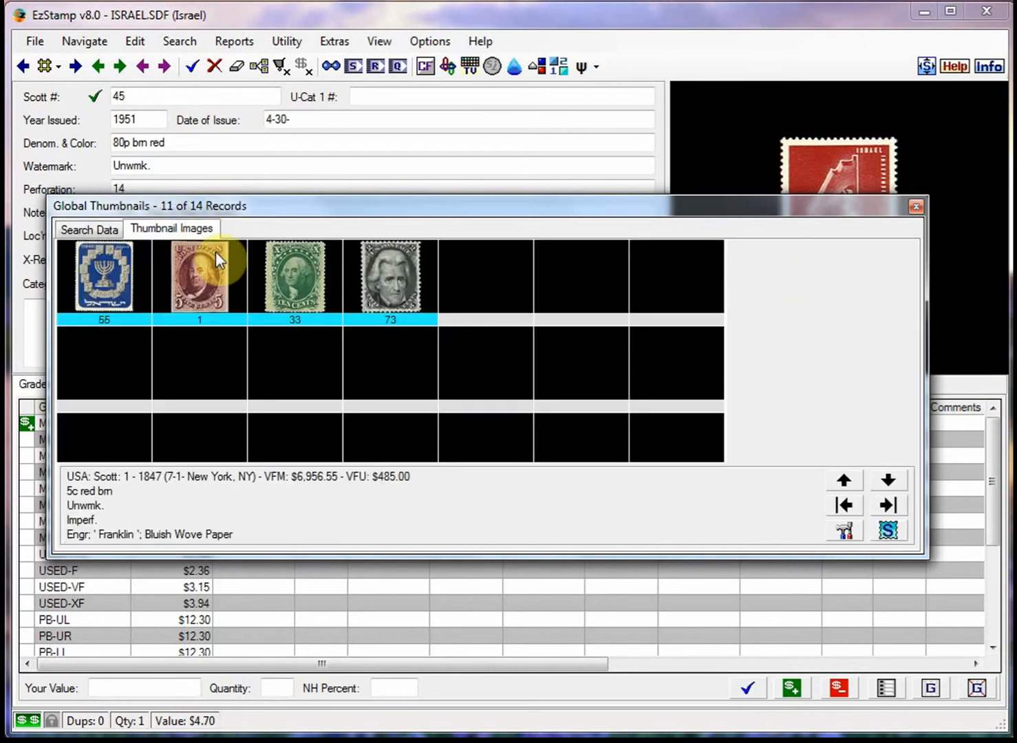
{"action": "left_click", "coordinate": [295, 275]}
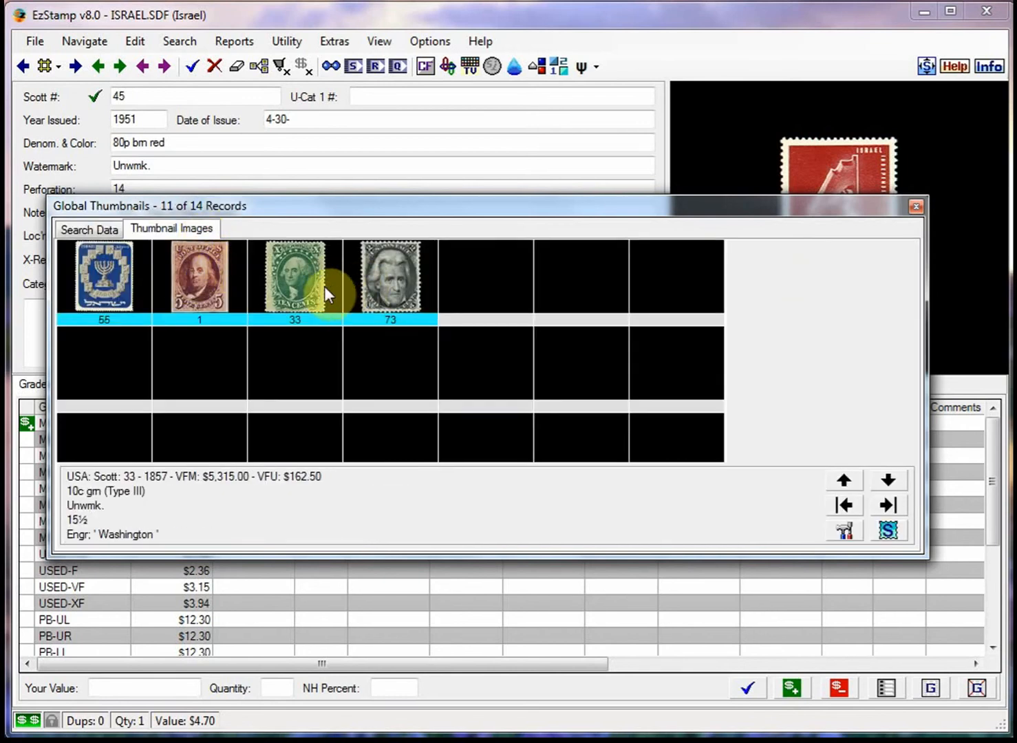
{"action": "left_click", "coordinate": [88, 229]}
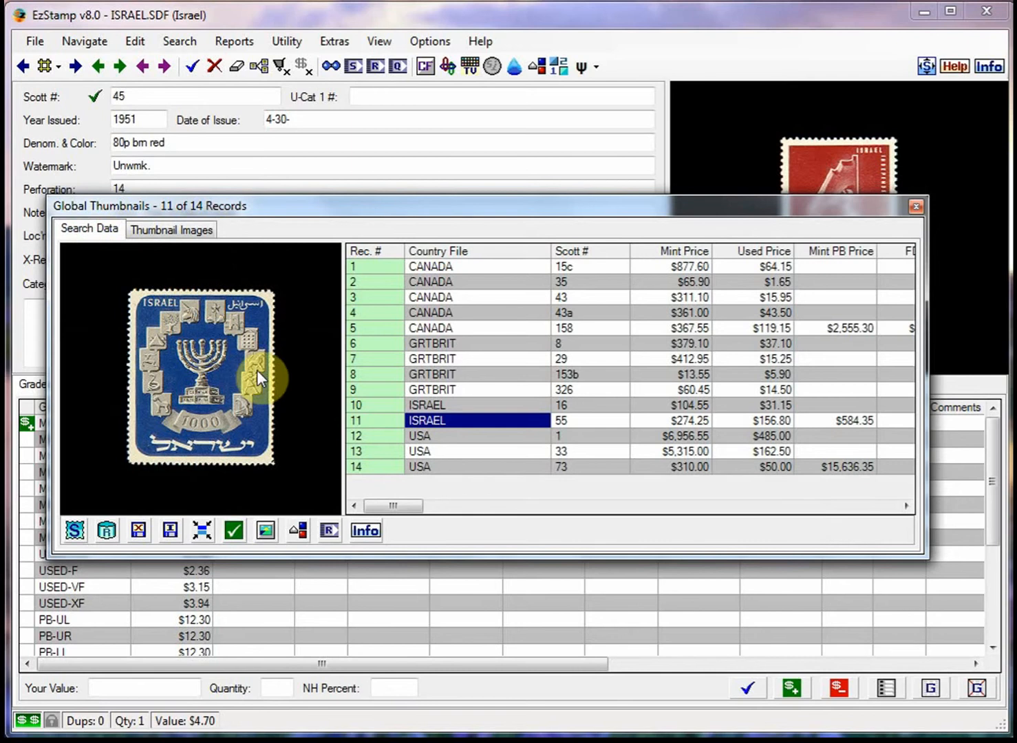
{"action": "mouse_move", "coordinate": [624, 405]}
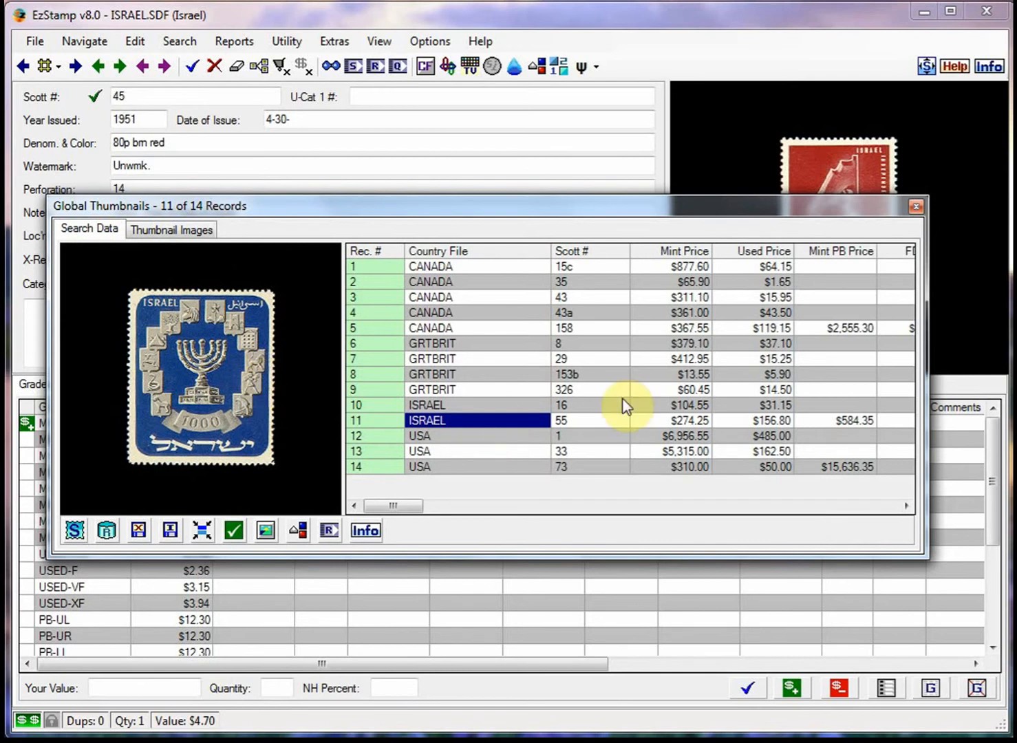
{"action": "mouse_move", "coordinate": [462, 469]}
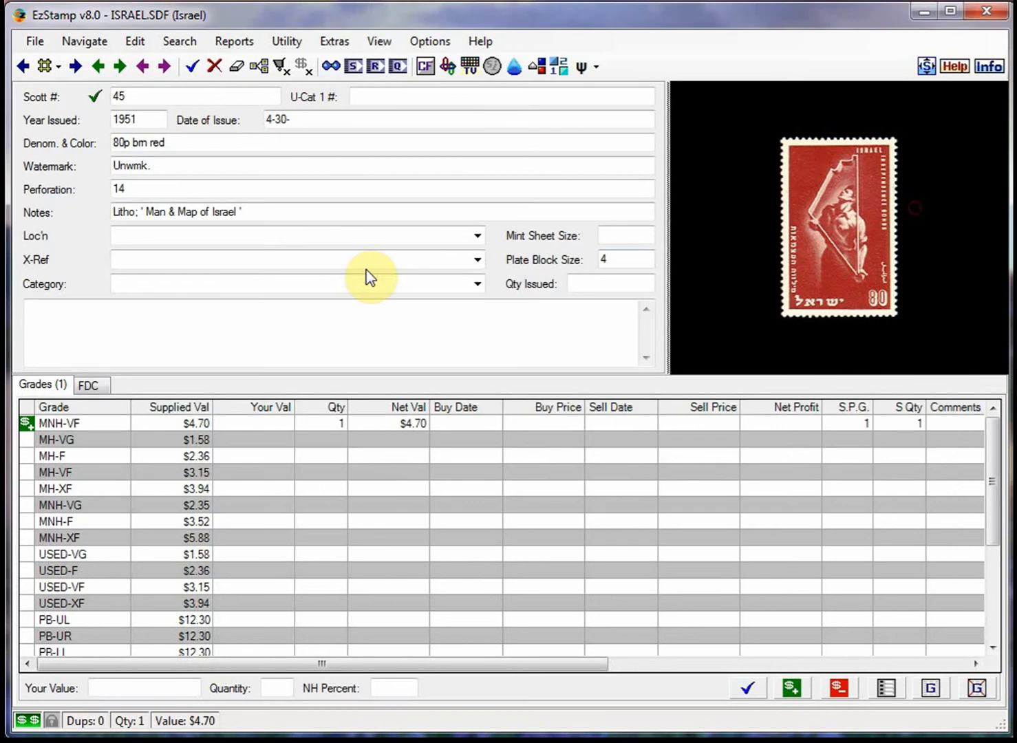
{"action": "mouse_move", "coordinate": [193, 488]}
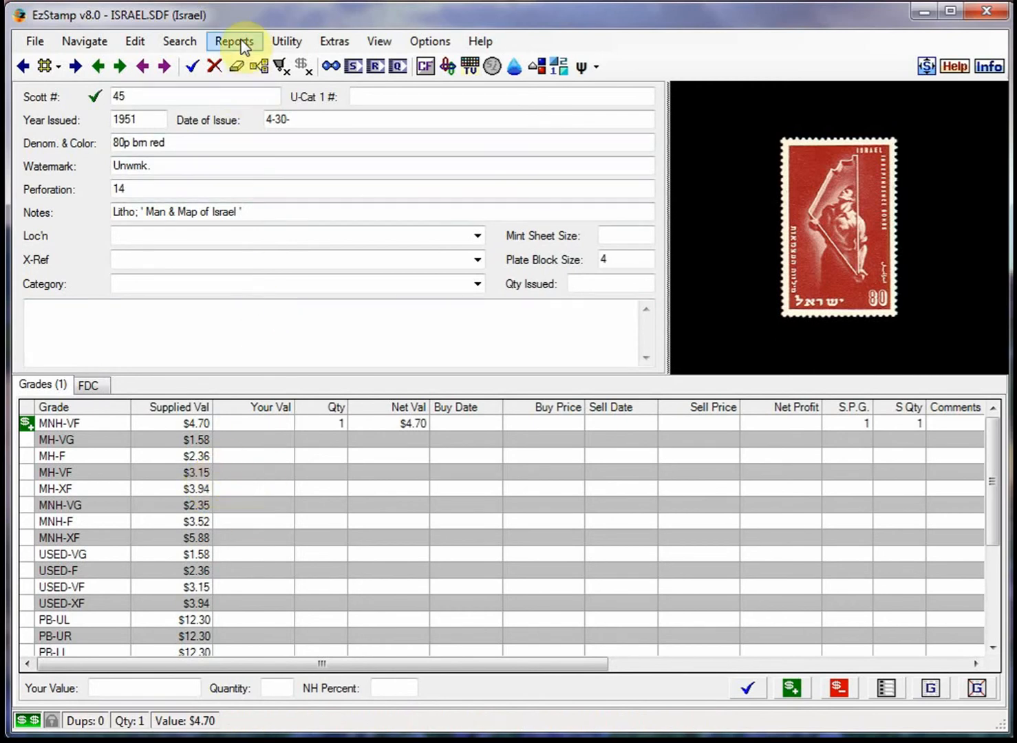
{"action": "left_click", "coordinate": [234, 41]}
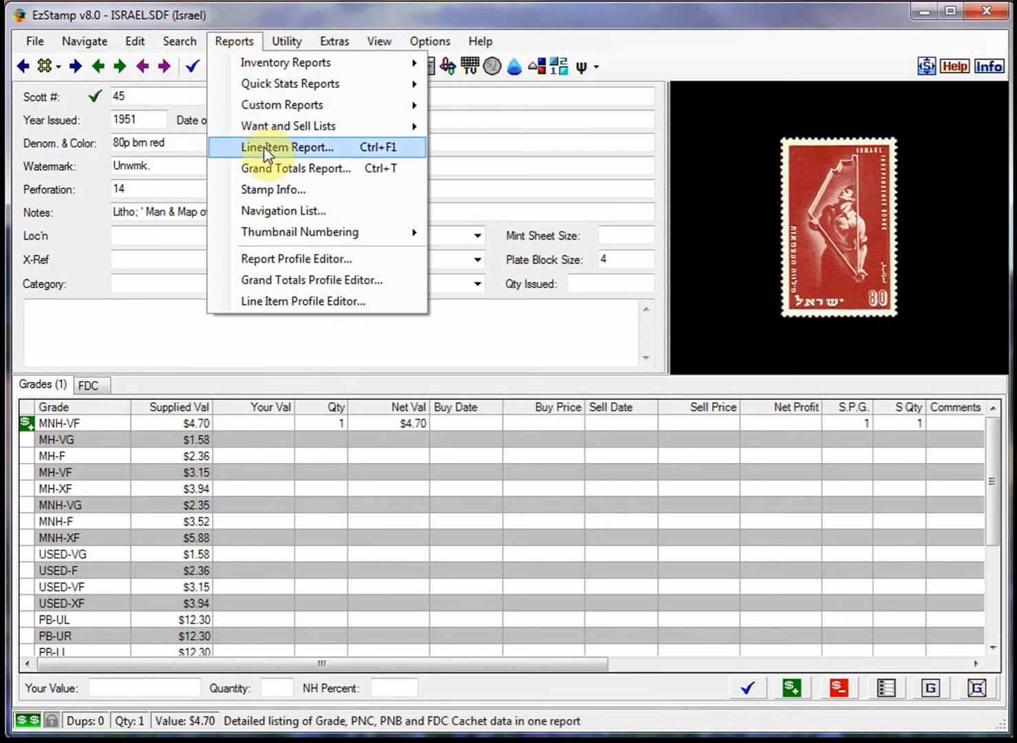
{"action": "left_click", "coordinate": [179, 41]}
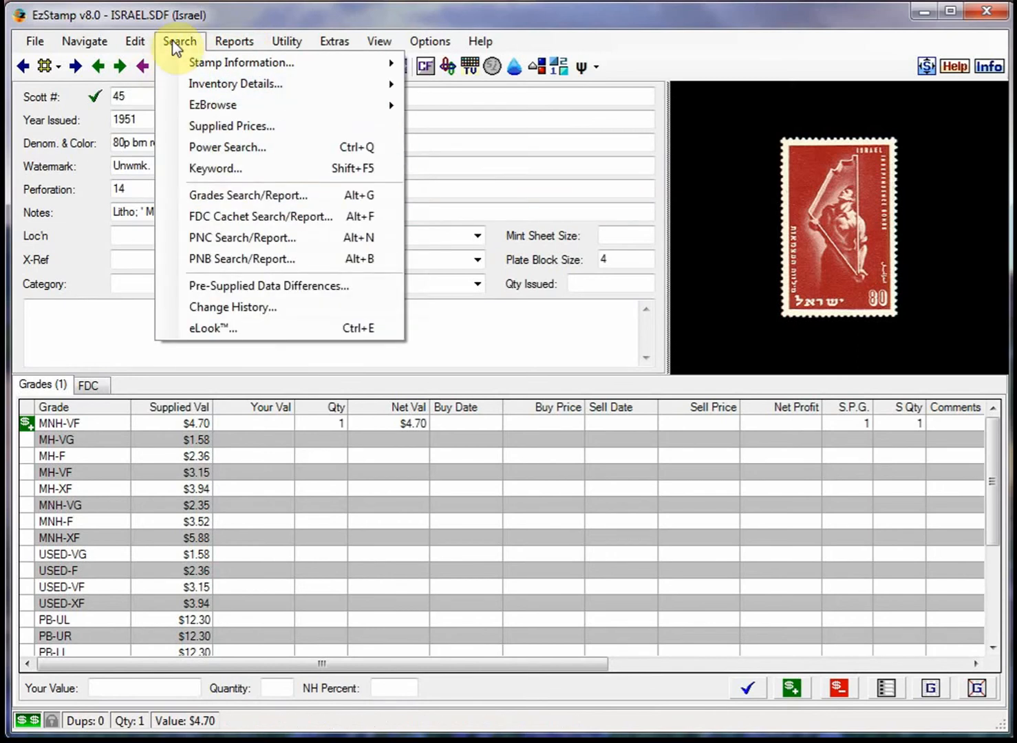
{"action": "left_click", "coordinate": [248, 195]}
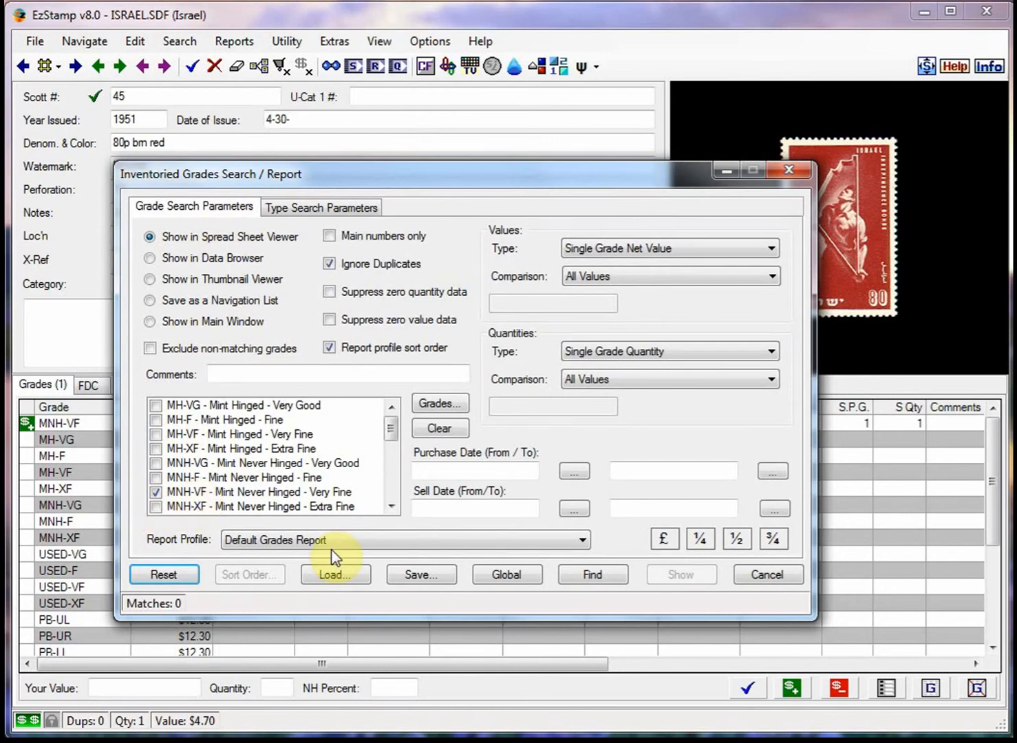
{"action": "left_click", "coordinate": [591, 575]}
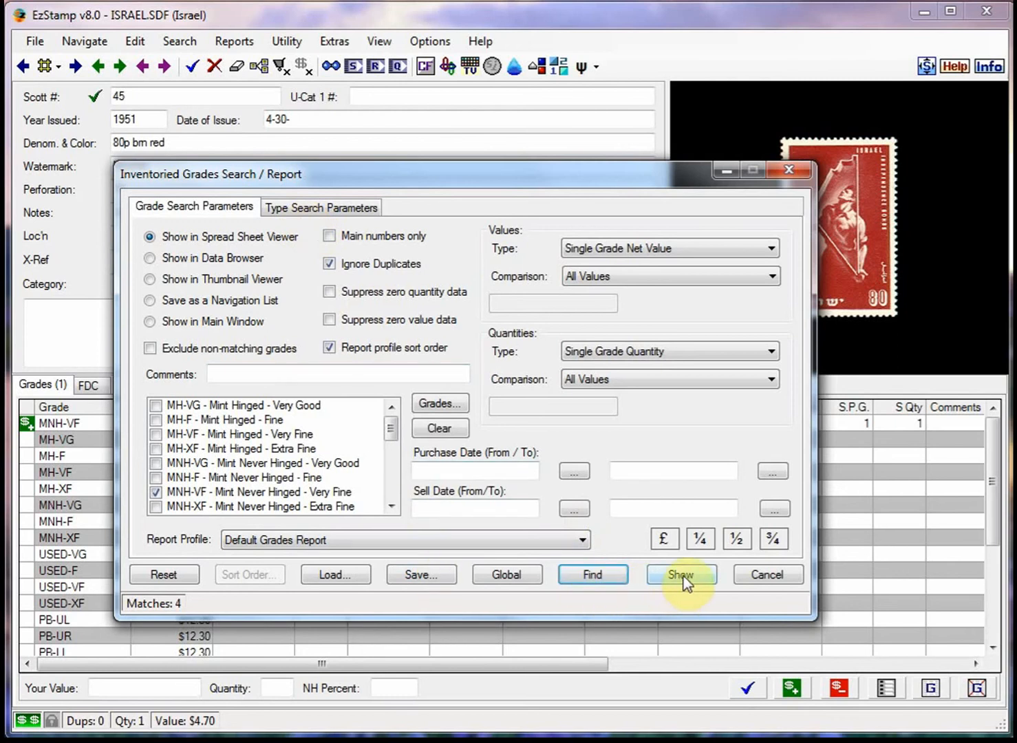
{"action": "left_click", "coordinate": [681, 575]}
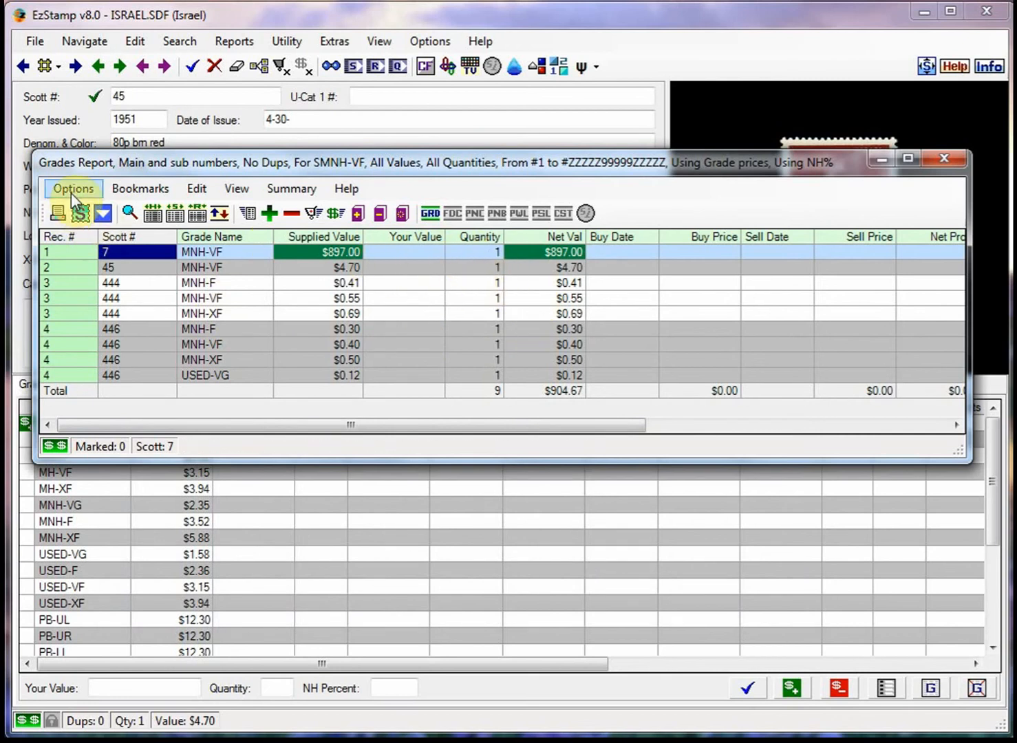
{"action": "mouse_move", "coordinate": [945, 158]}
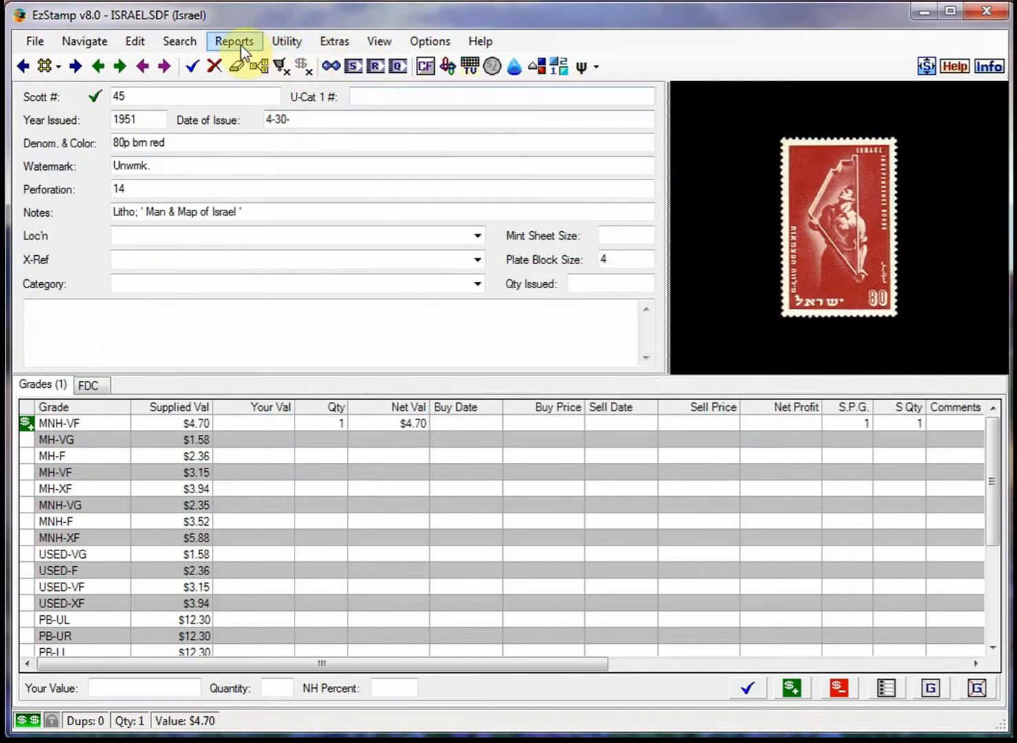
- Reset a Grades Search, show the global MNH-VF matches, and view them as thumbnails
{"action": "left_click", "coordinate": [179, 41]}
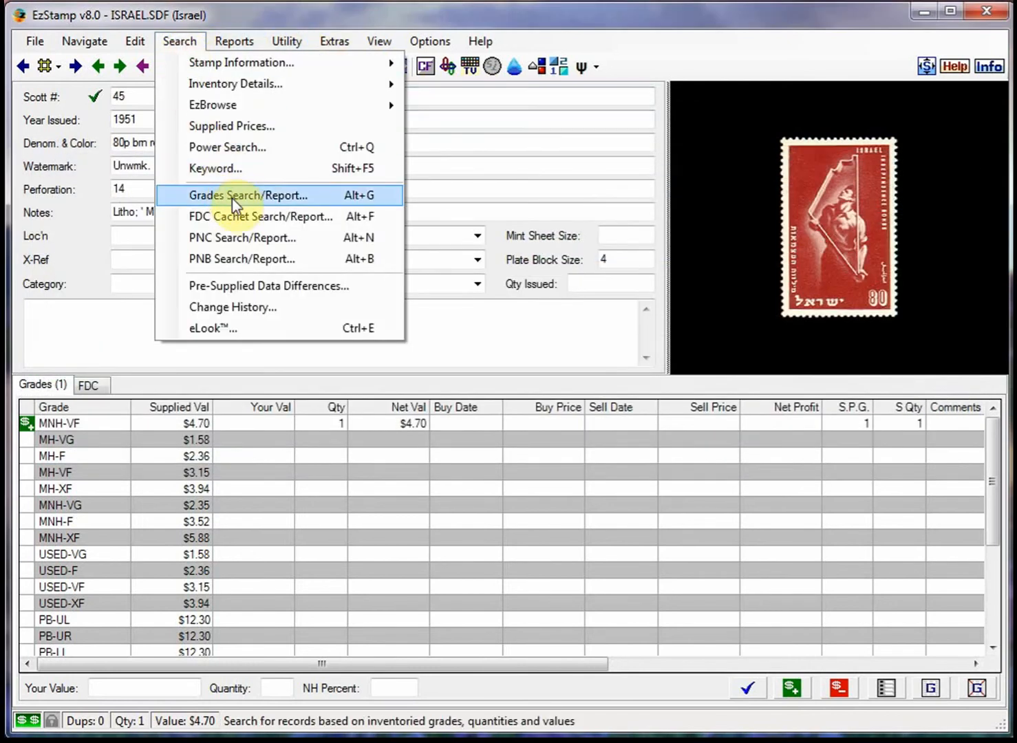
{"action": "left_click", "coordinate": [248, 195]}
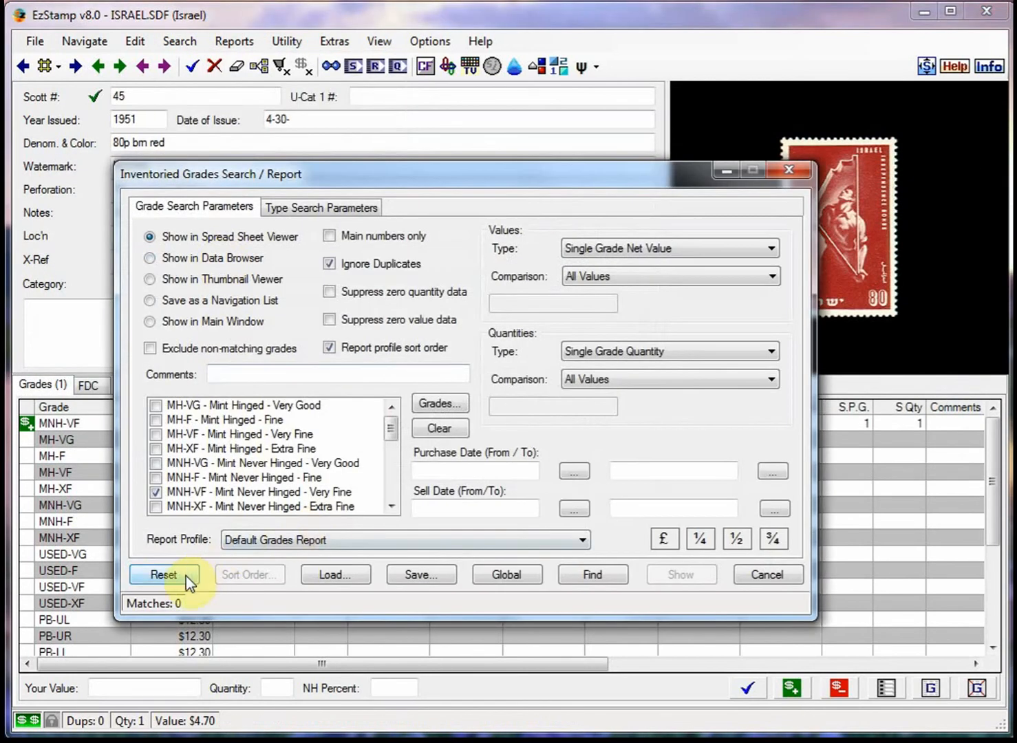
{"action": "left_click", "coordinate": [506, 574]}
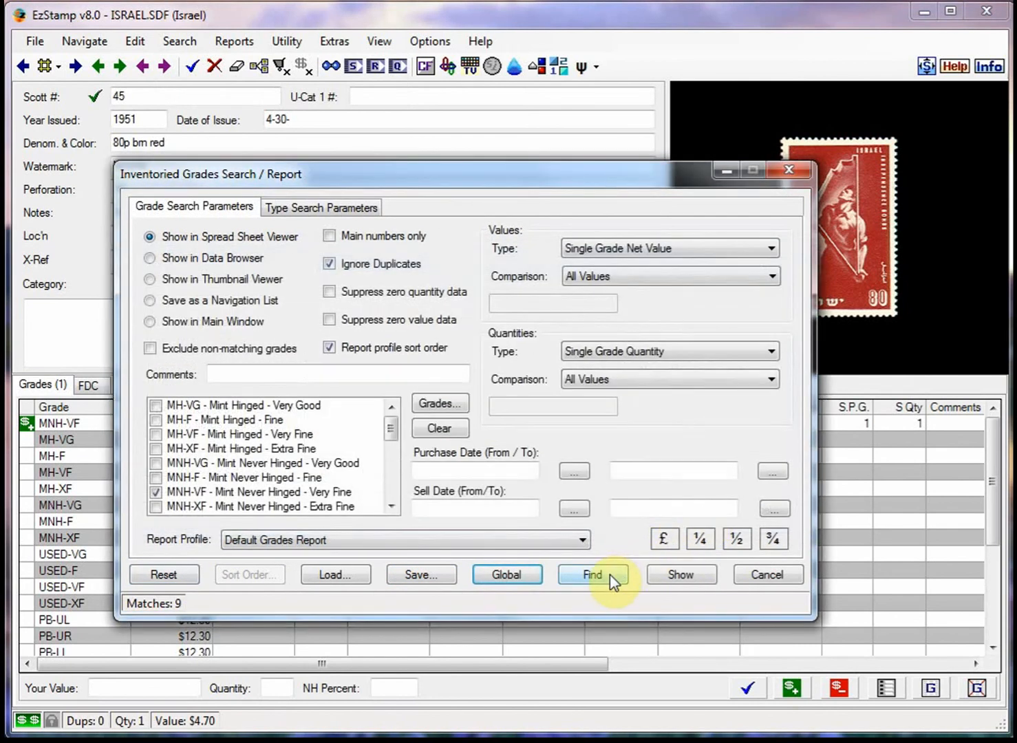
{"action": "mouse_move", "coordinate": [248, 295]}
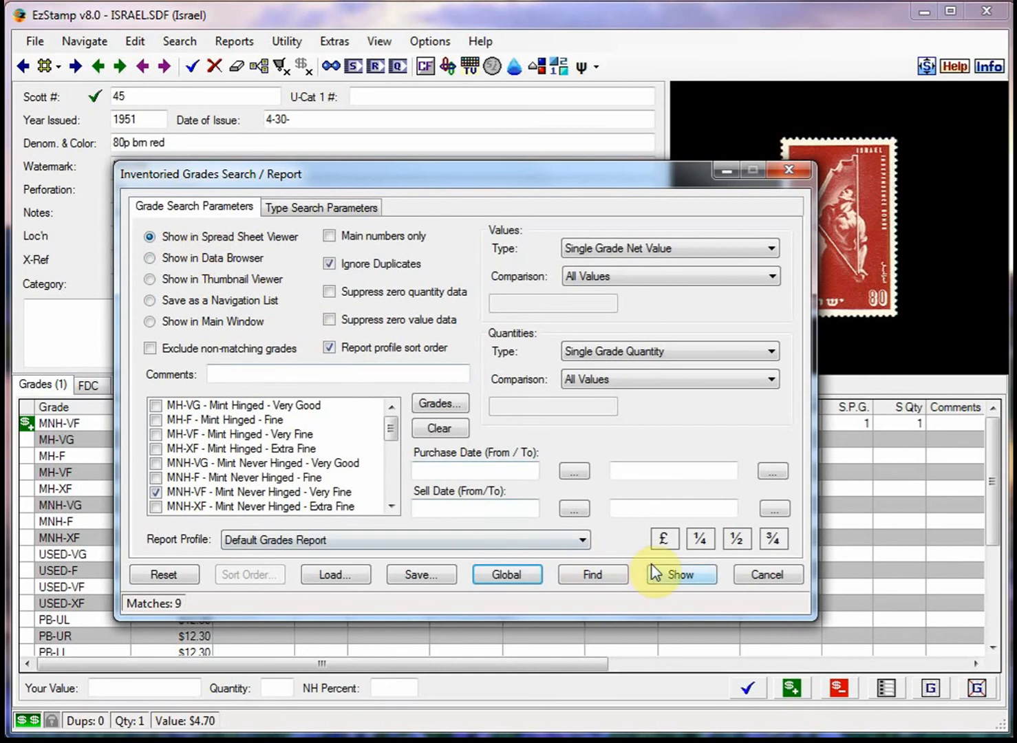
{"action": "left_click", "coordinate": [678, 574]}
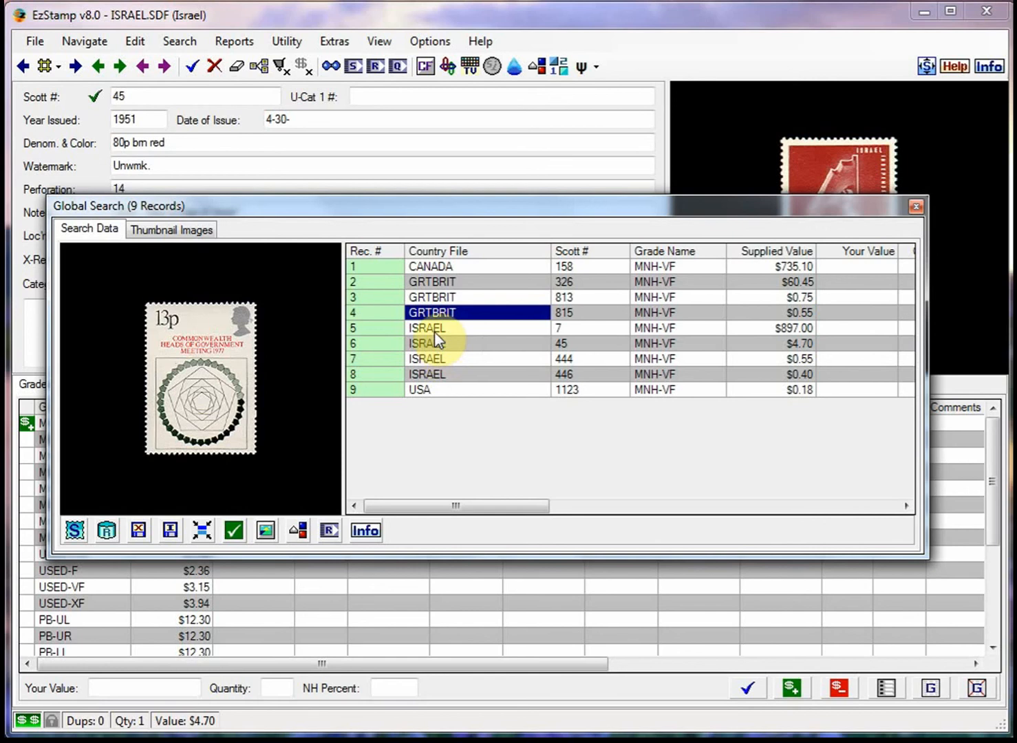
{"action": "left_click", "coordinate": [427, 328]}
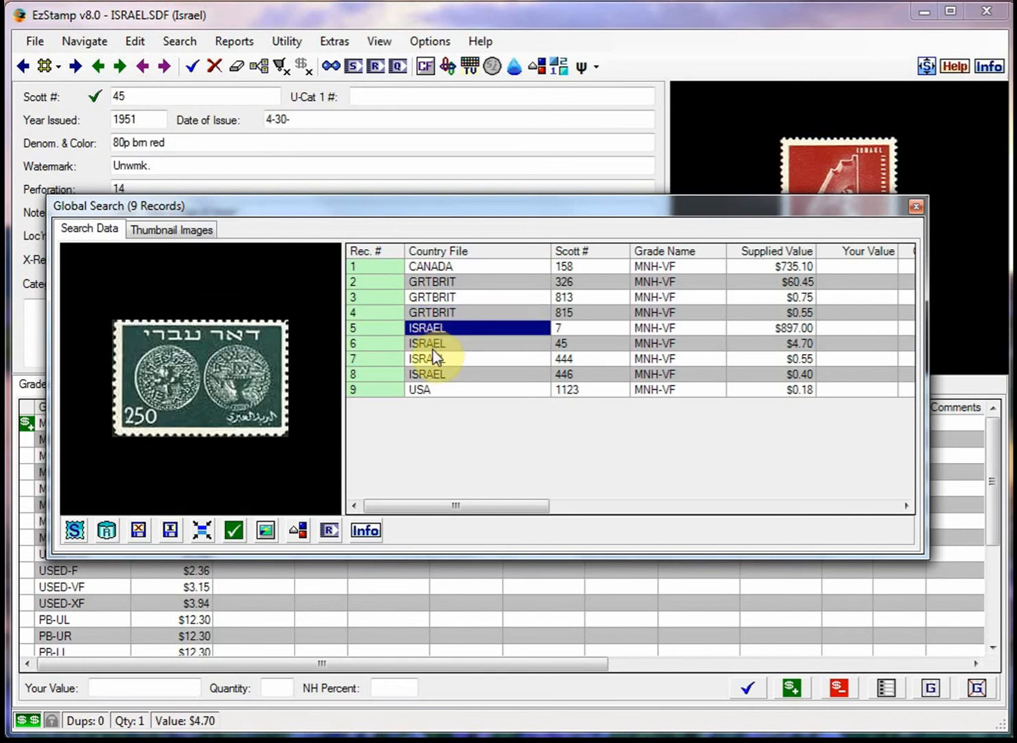
{"action": "left_click", "coordinate": [171, 229]}
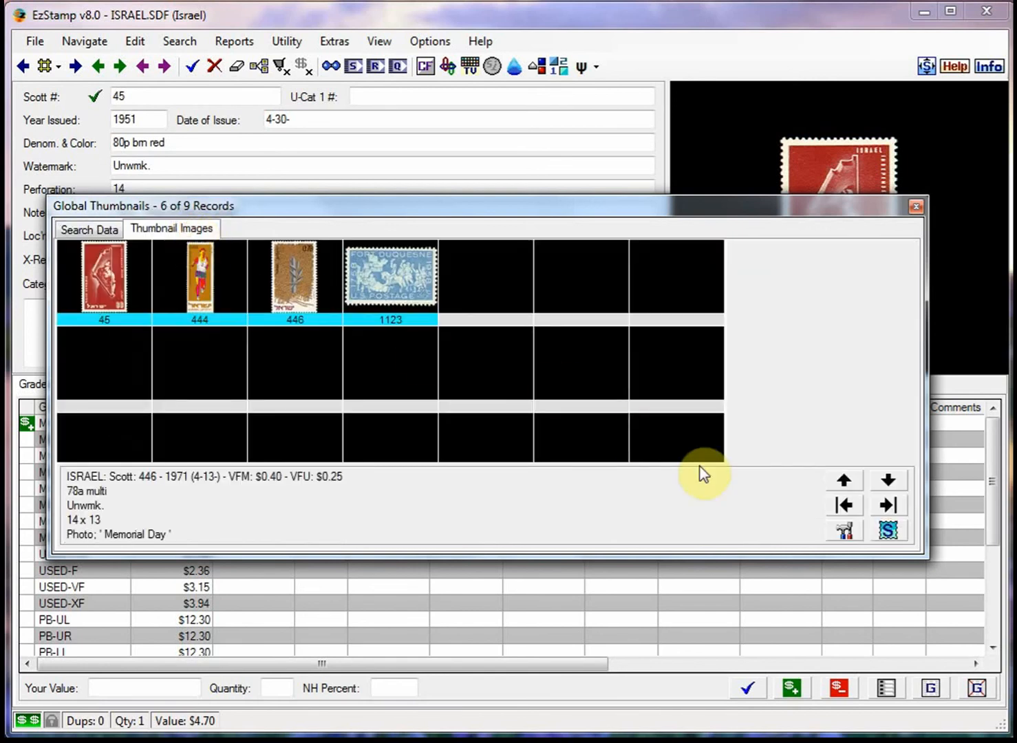